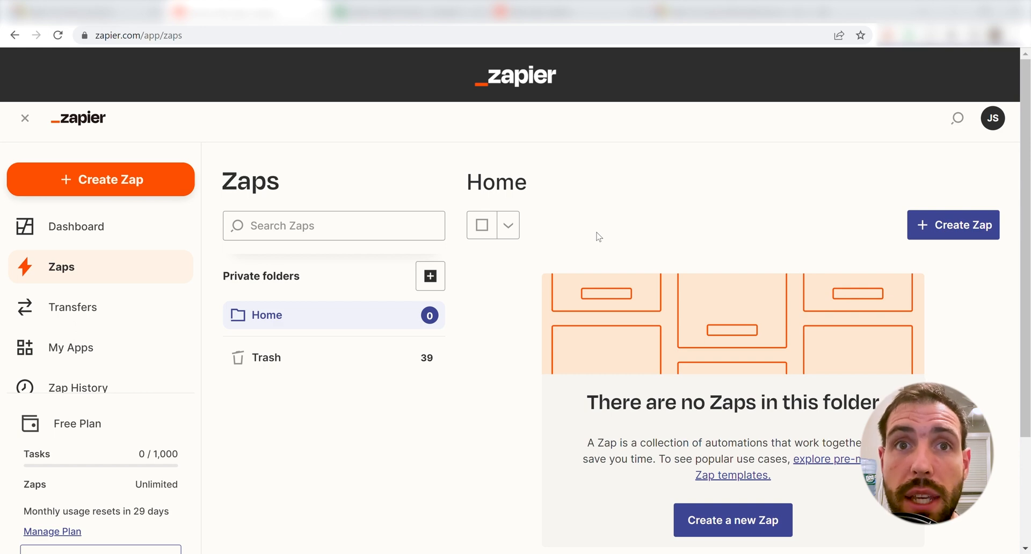
{"action": "mouse_move", "coordinate": [612, 232]}
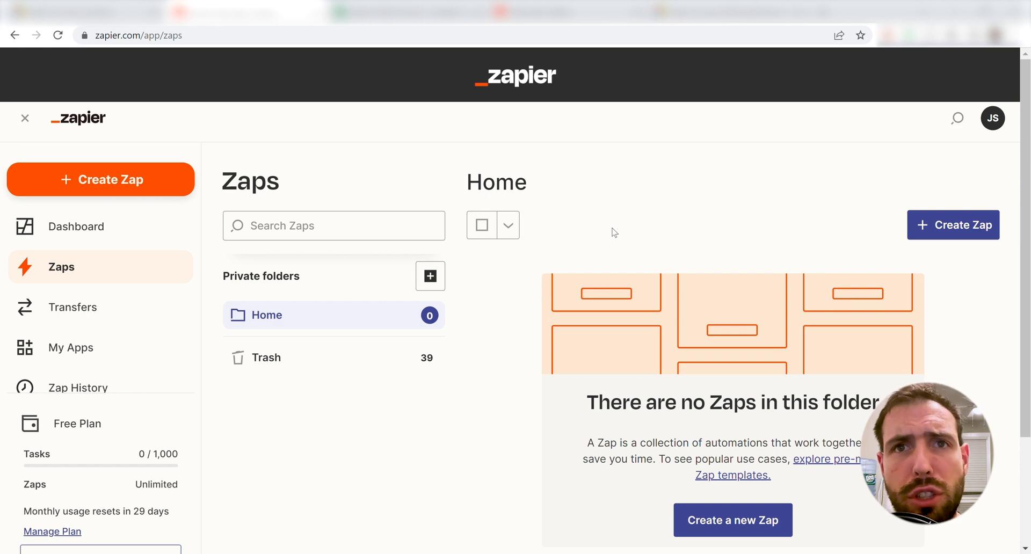
{"action": "mouse_move", "coordinate": [668, 229]}
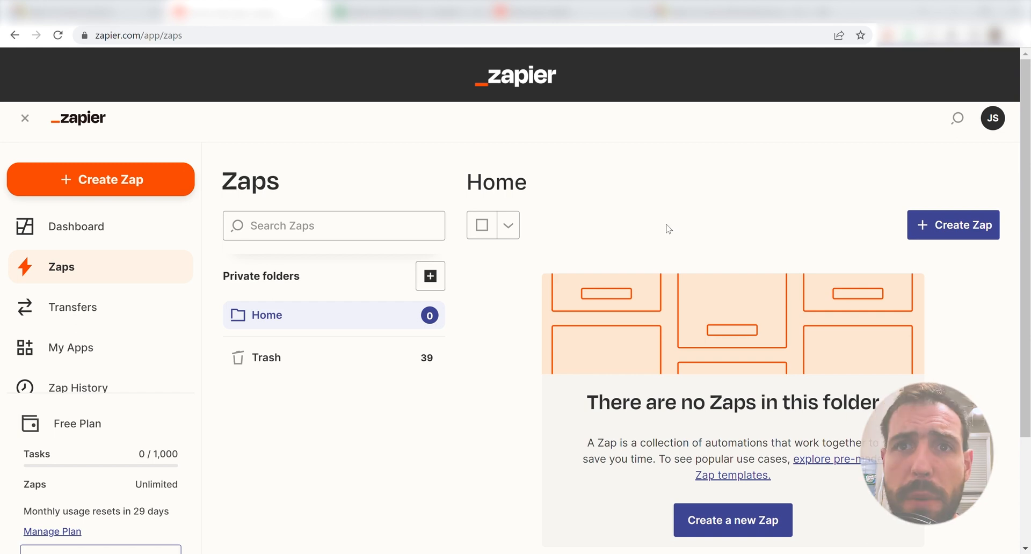
{"action": "mouse_move", "coordinate": [732, 248]}
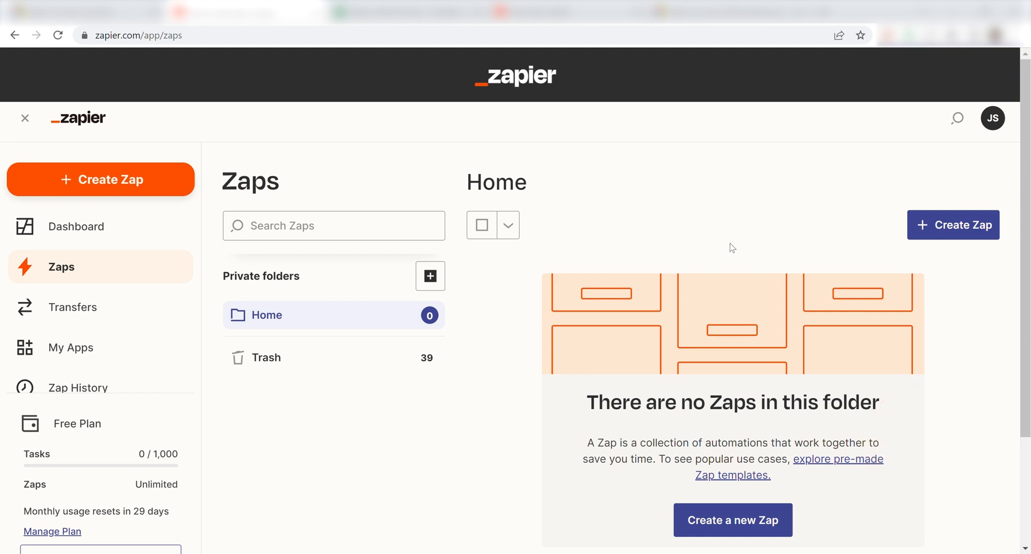
{"action": "mouse_move", "coordinate": [168, 162]}
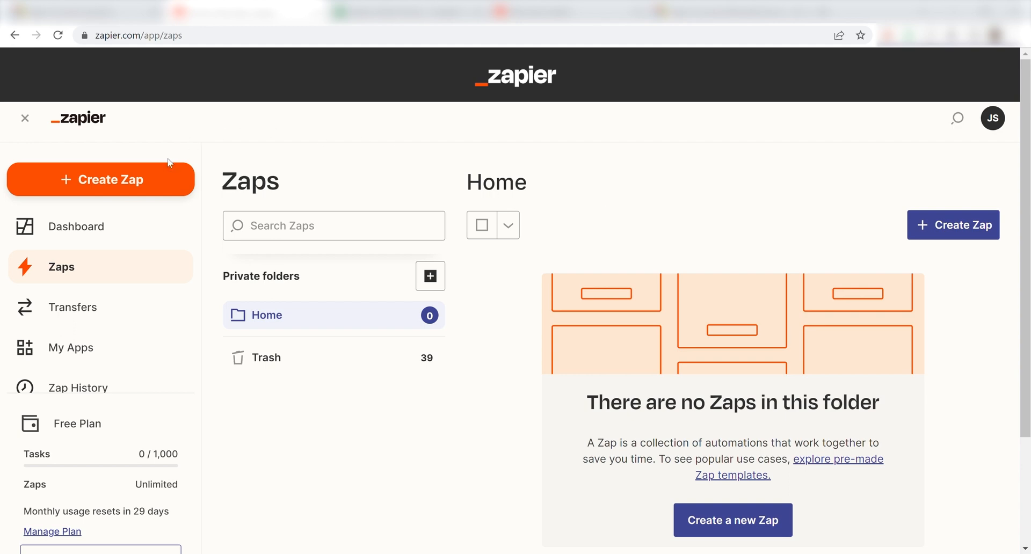
Create a new Zap with Doodle as the trigger app and '1:1 Booked' as the event.
{"action": "left_click", "coordinate": [101, 179]}
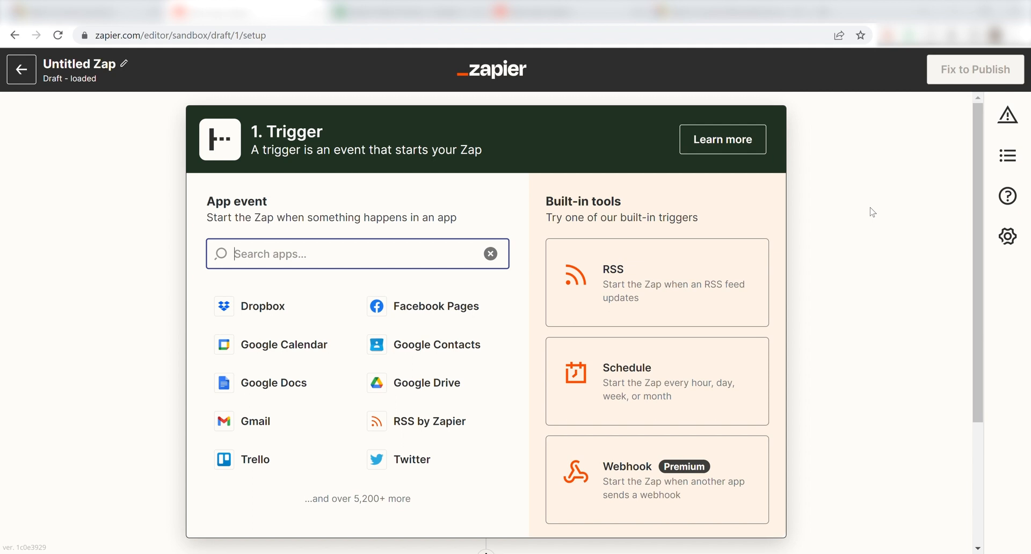
{"action": "mouse_move", "coordinate": [829, 205]}
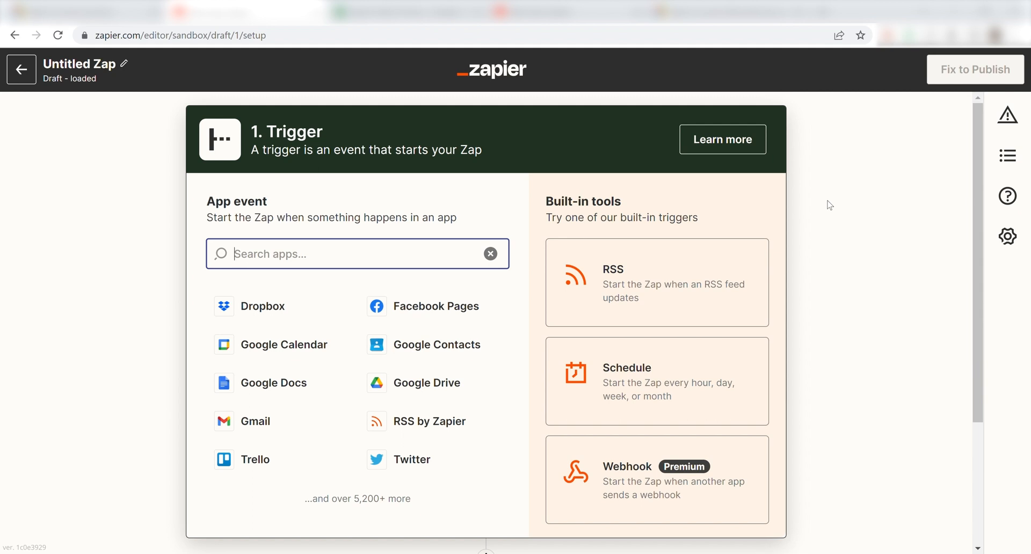
{"action": "type", "text": "doodle"}
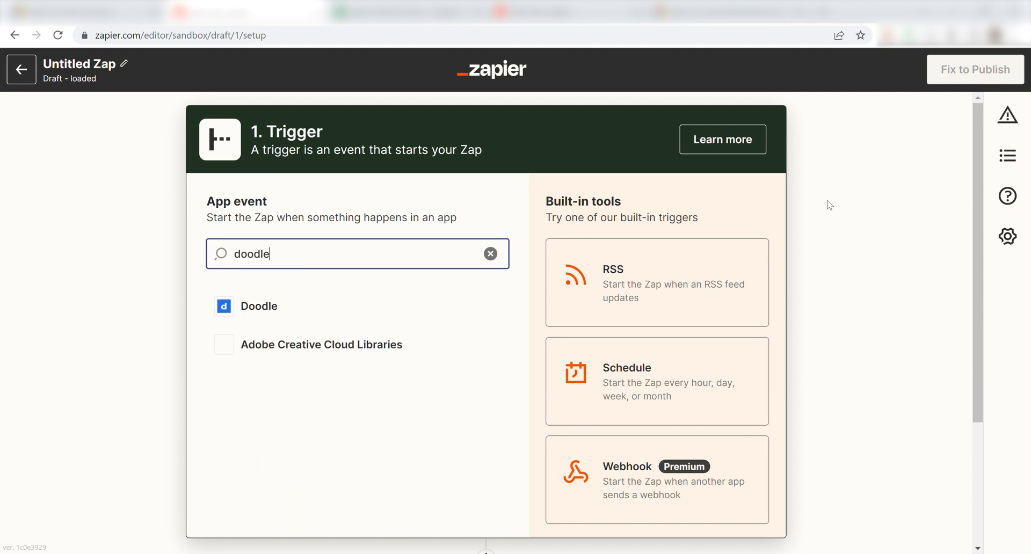
{"action": "left_click", "coordinate": [258, 306]}
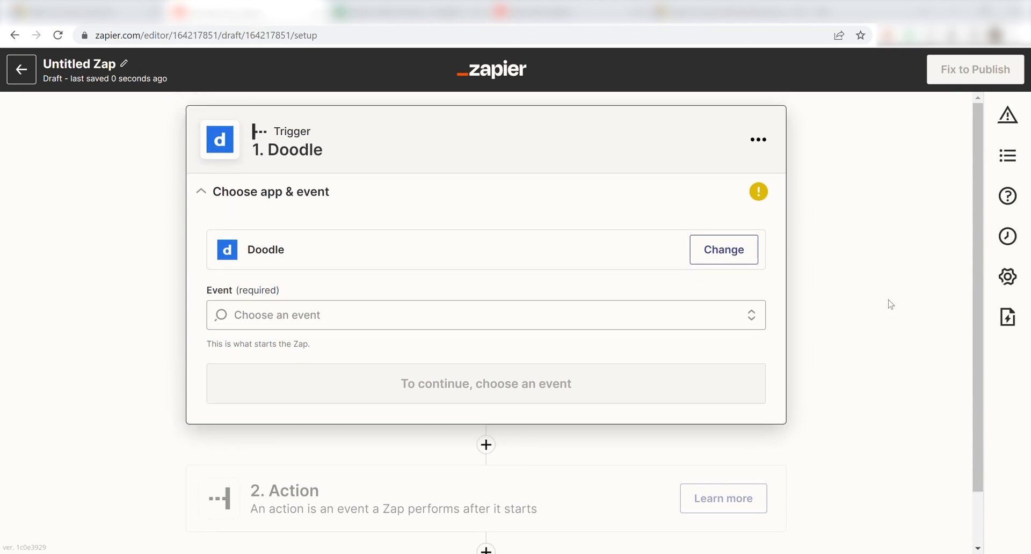
{"action": "left_click", "coordinate": [485, 314]}
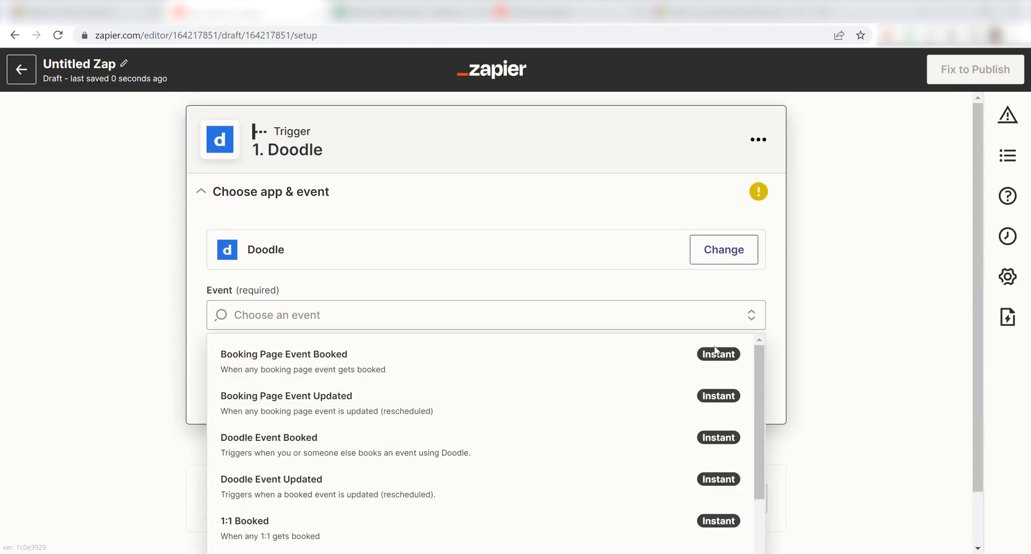
{"action": "left_click", "coordinate": [245, 521]}
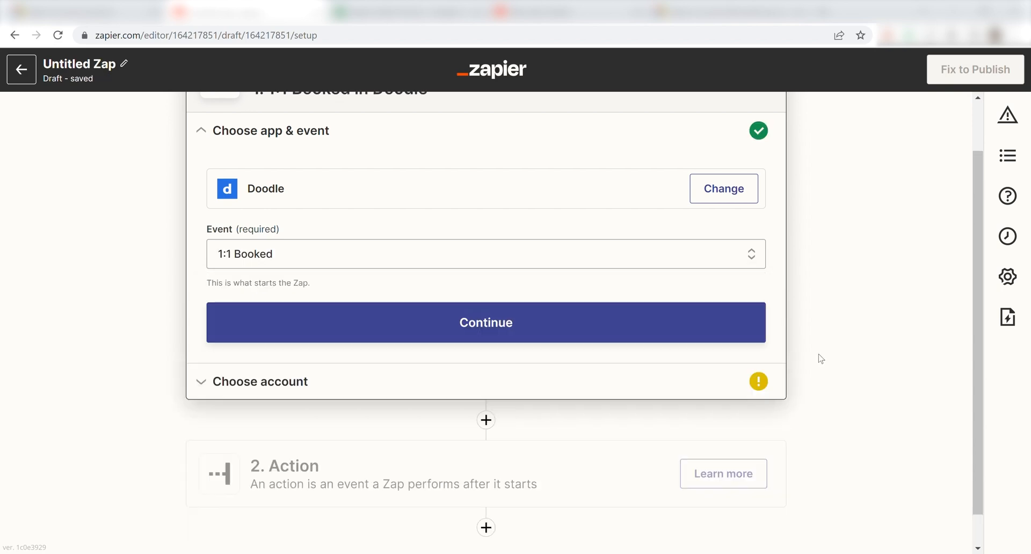
{"action": "mouse_move", "coordinate": [653, 328]}
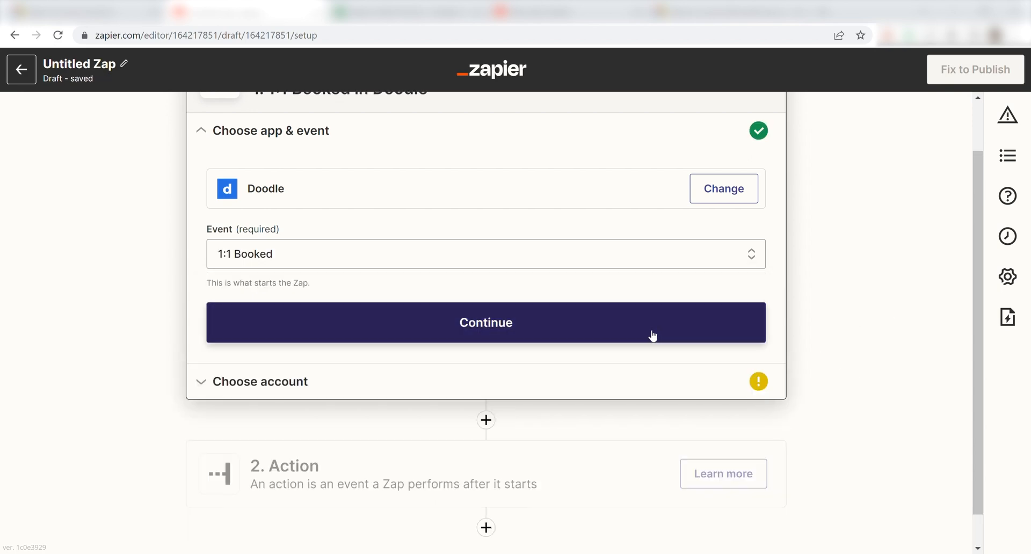
Select the connected Doodle account for the 1:1 Booked trigger.
{"action": "left_click", "coordinate": [486, 322]}
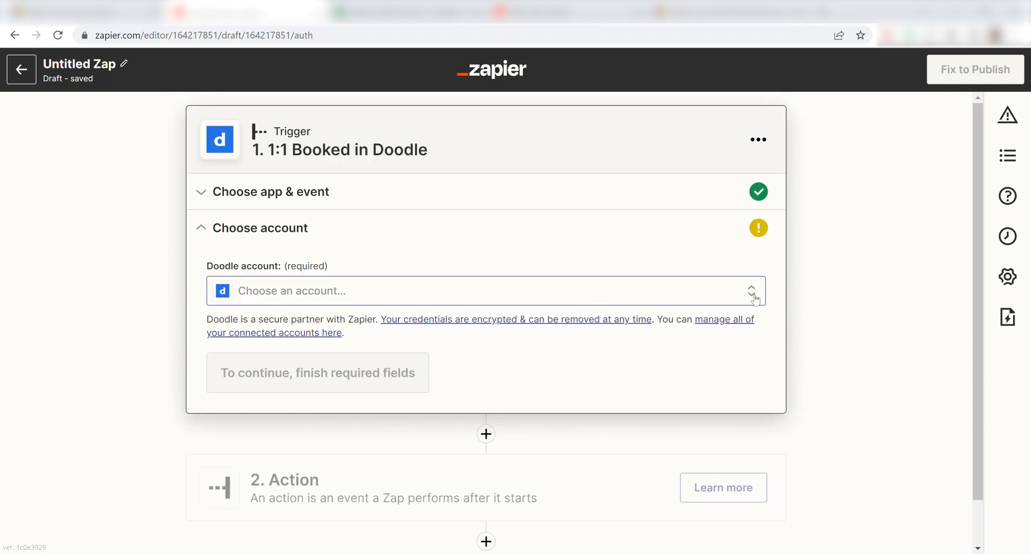
{"action": "left_click", "coordinate": [485, 291]}
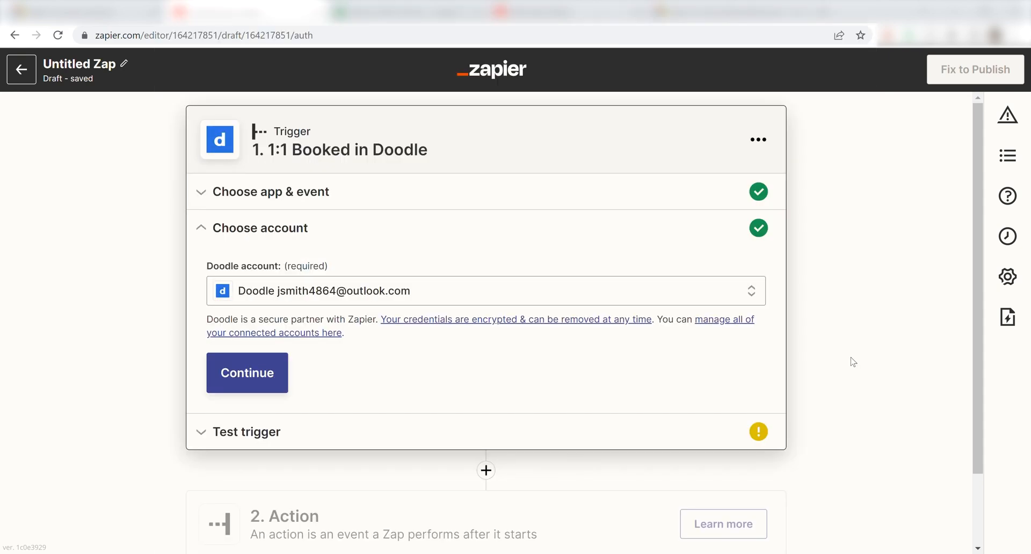
{"action": "mouse_move", "coordinate": [880, 350]}
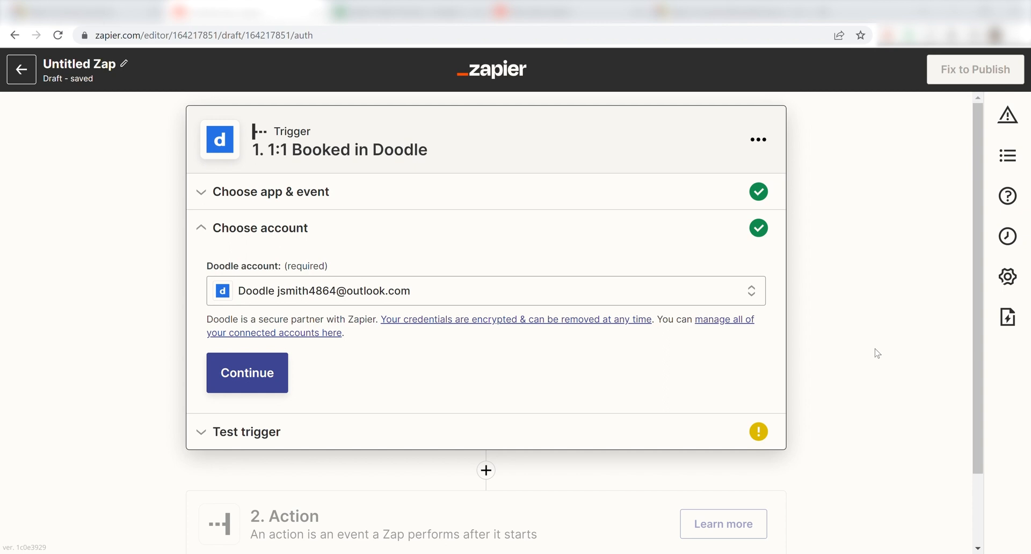
{"action": "mouse_move", "coordinate": [893, 359]}
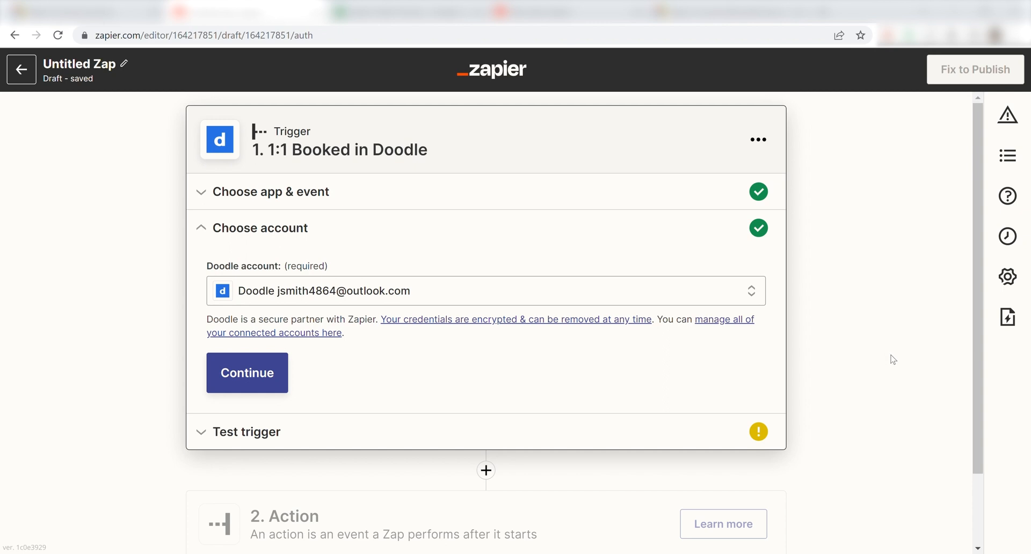
{"action": "mouse_move", "coordinate": [575, 352]}
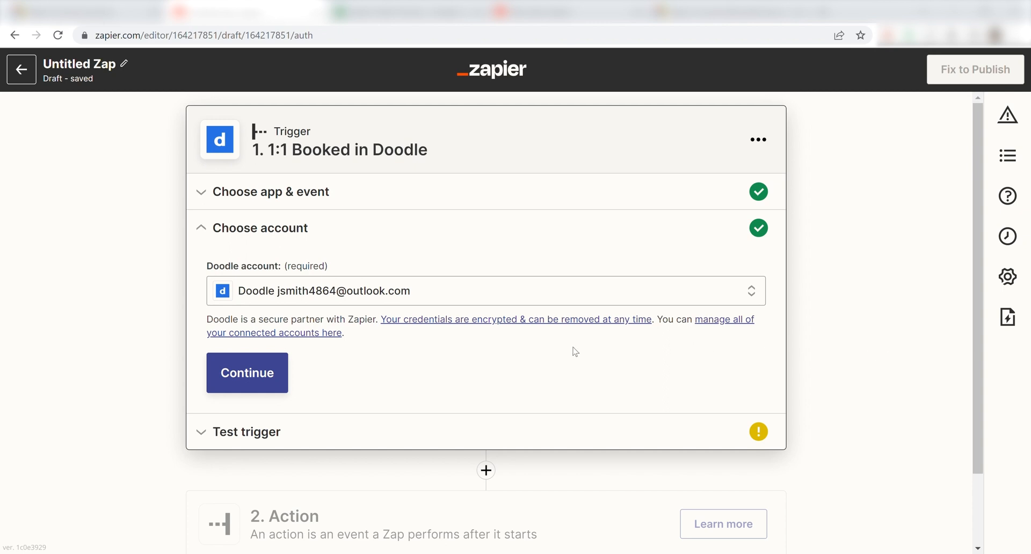
Test the Doodle trigger, accept the found 1:1 booking sample, and continue.
{"action": "left_click", "coordinate": [247, 372]}
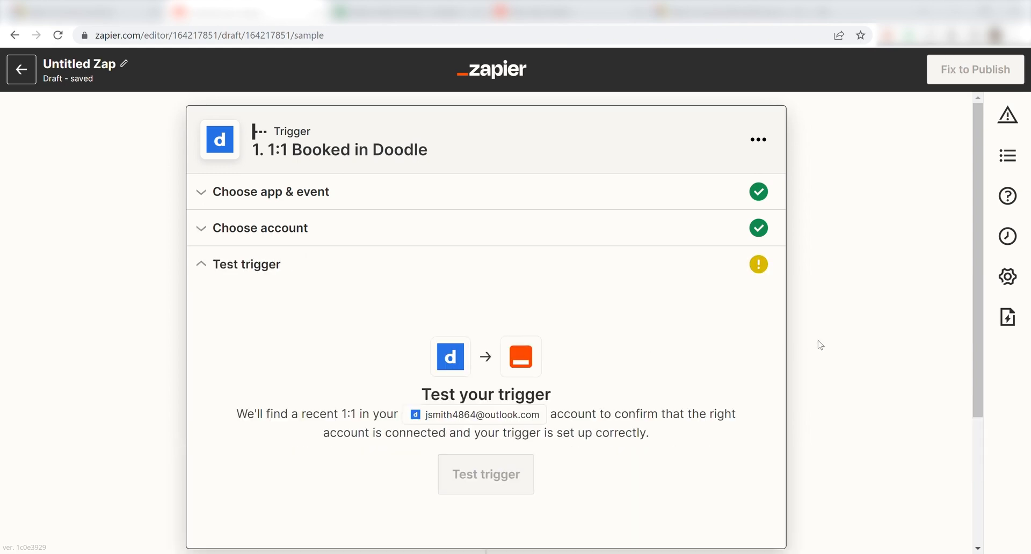
{"action": "scroll", "scroll_direction": "down", "scroll_amount": 3}
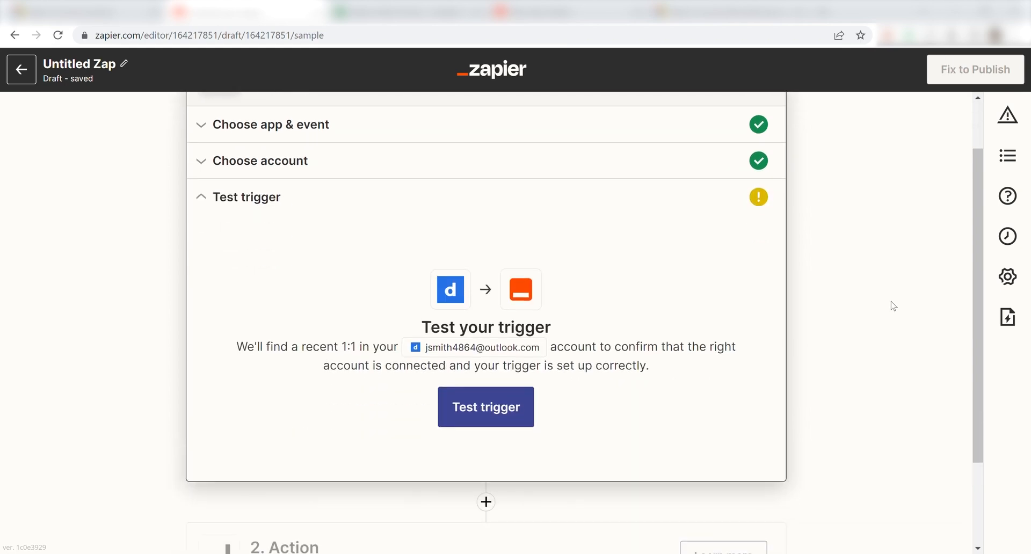
{"action": "mouse_move", "coordinate": [862, 298]}
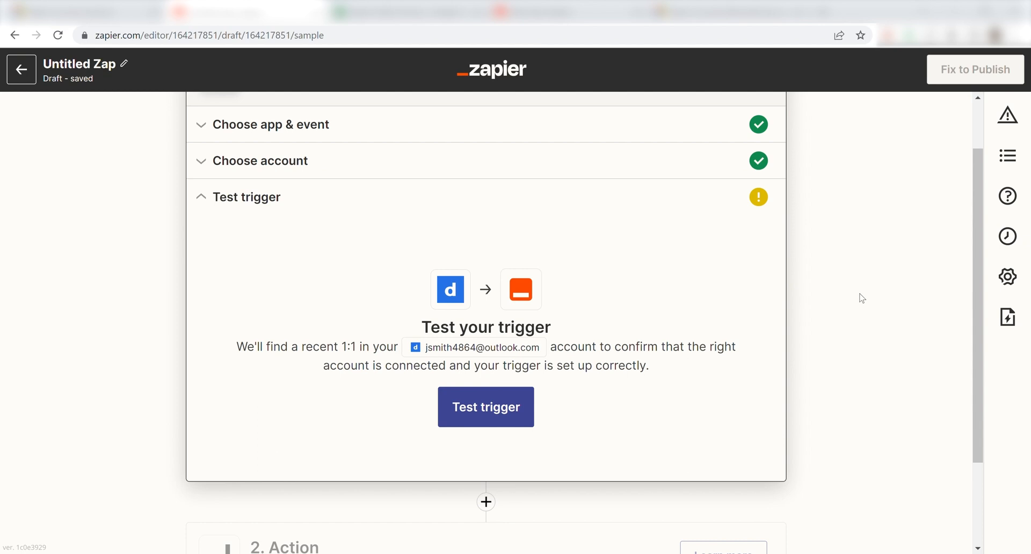
{"action": "left_click", "coordinate": [486, 407]}
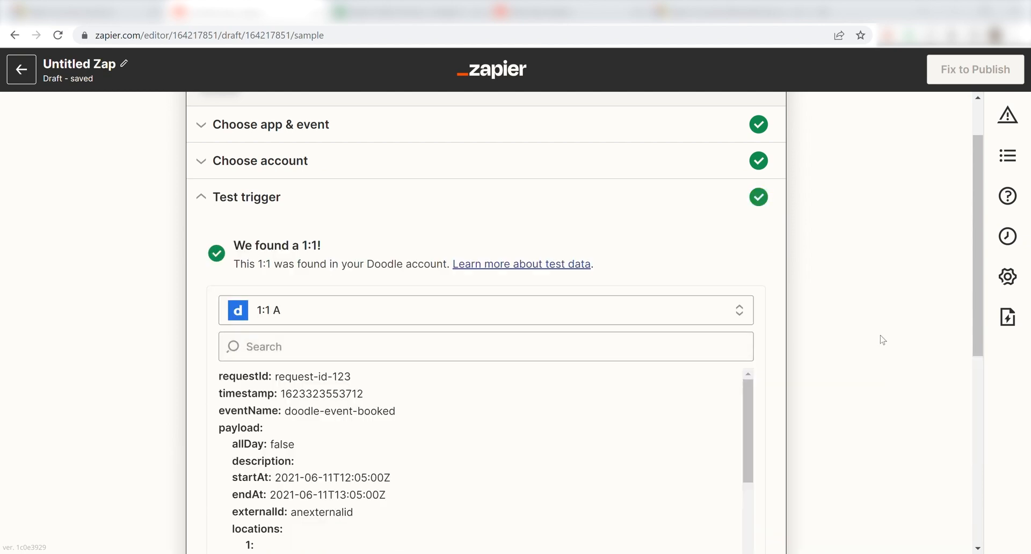
{"action": "scroll", "scroll_direction": "down", "scroll_amount": 3}
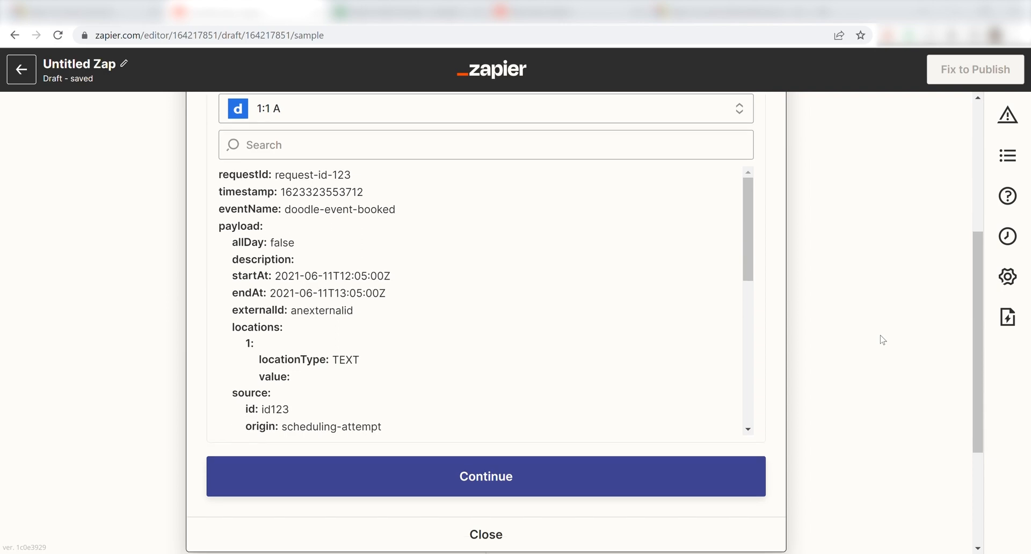
{"action": "left_click", "coordinate": [486, 476]}
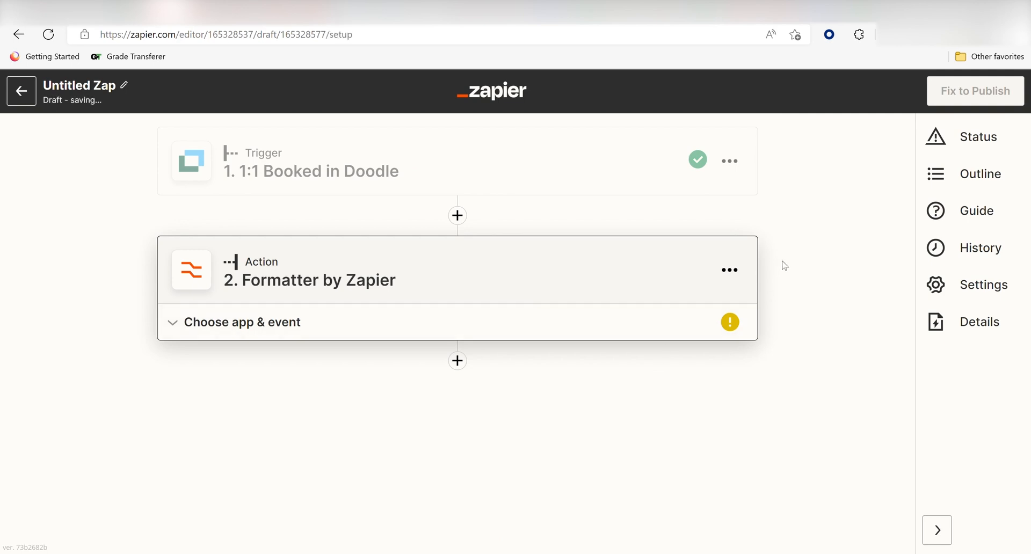
Format Start At as an MMMM DD YYYY date in US/Eastern time.
{"action": "left_click", "coordinate": [241, 322]}
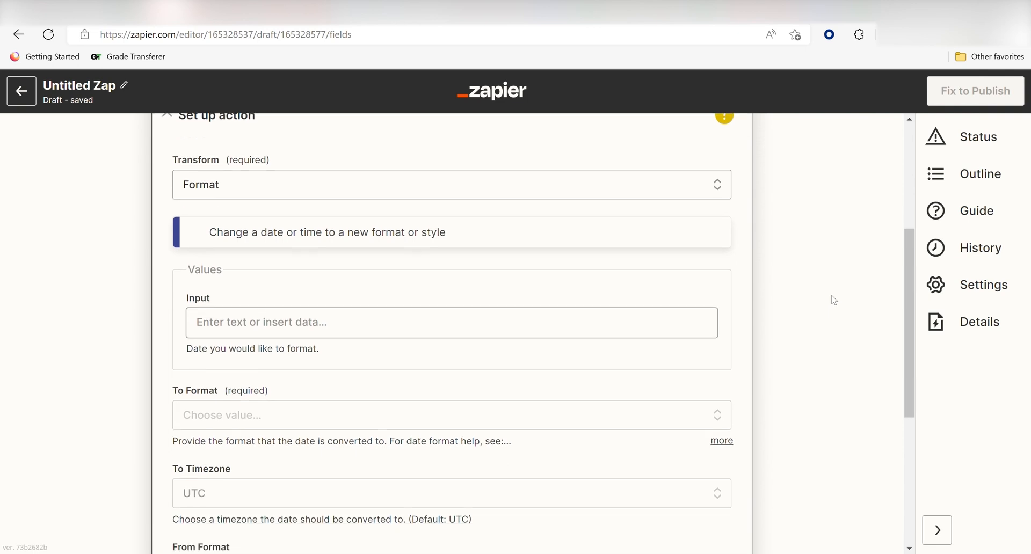
{"action": "scroll", "scroll_direction": "down", "scroll_amount": 3}
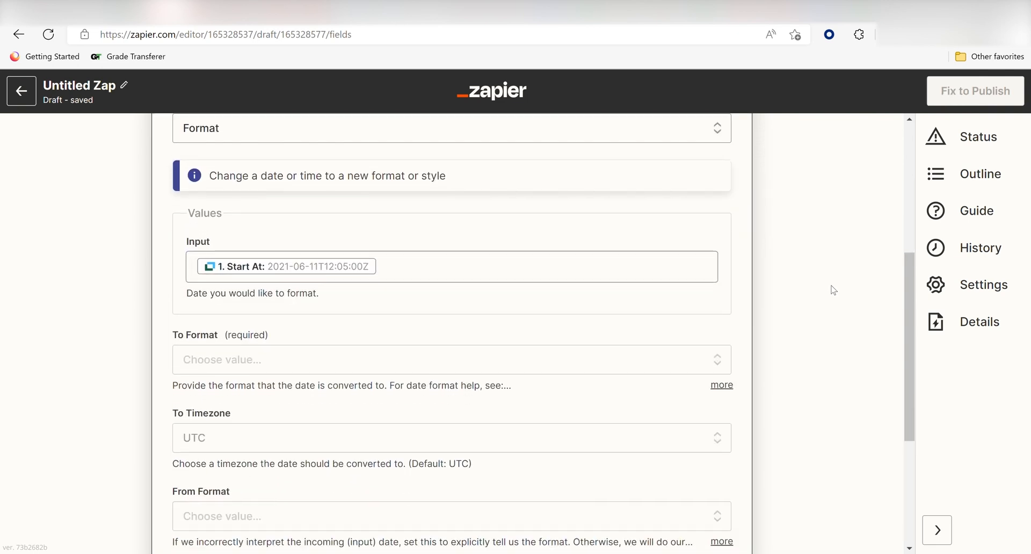
{"action": "left_click", "coordinate": [452, 294]}
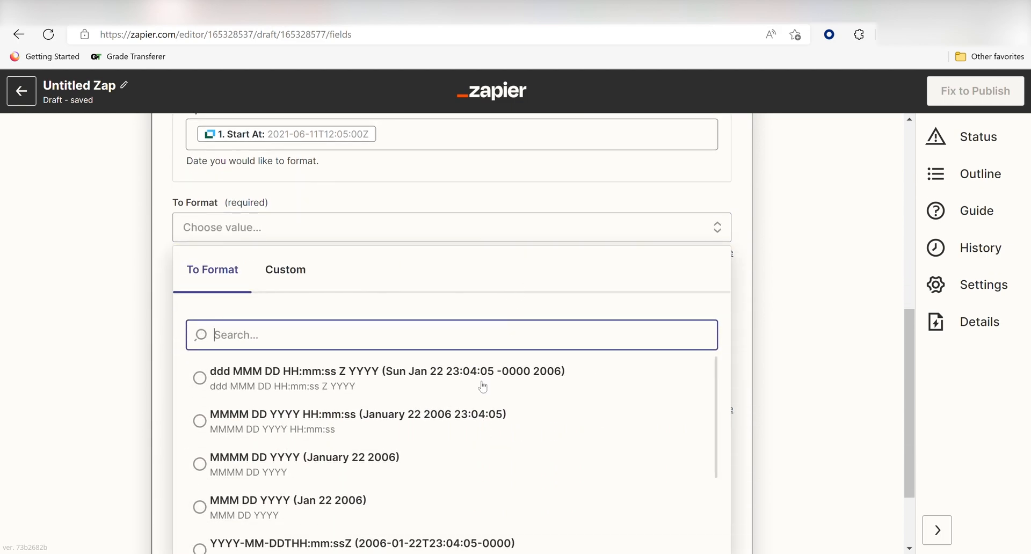
{"action": "left_click", "coordinate": [304, 457]}
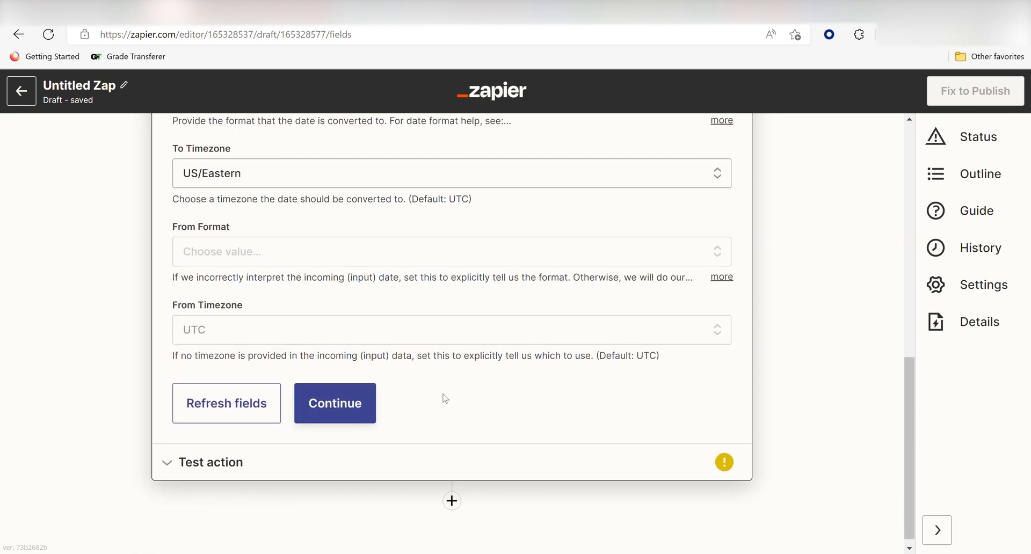
{"action": "left_click", "coordinate": [334, 403]}
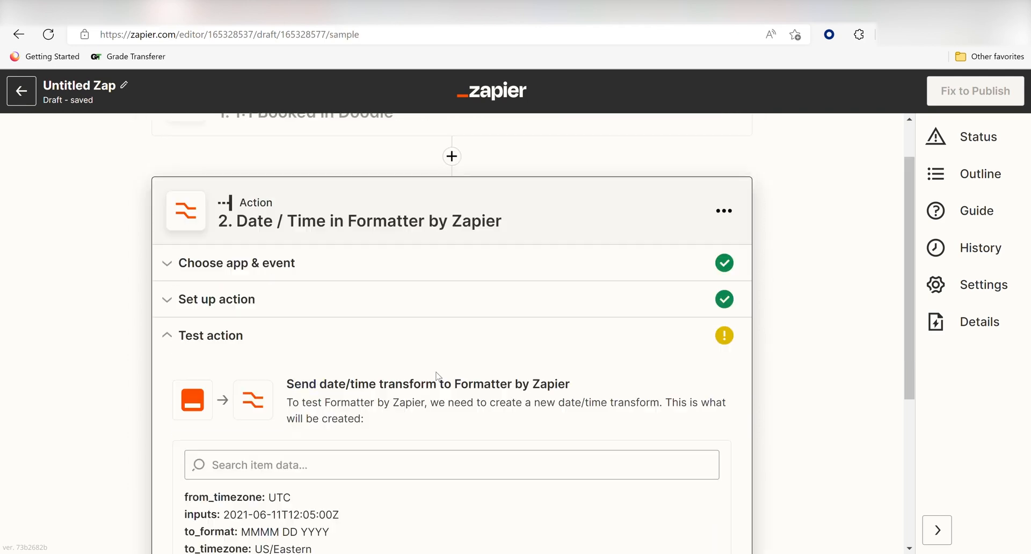
{"action": "scroll", "scroll_direction": "down", "scroll_amount": 3}
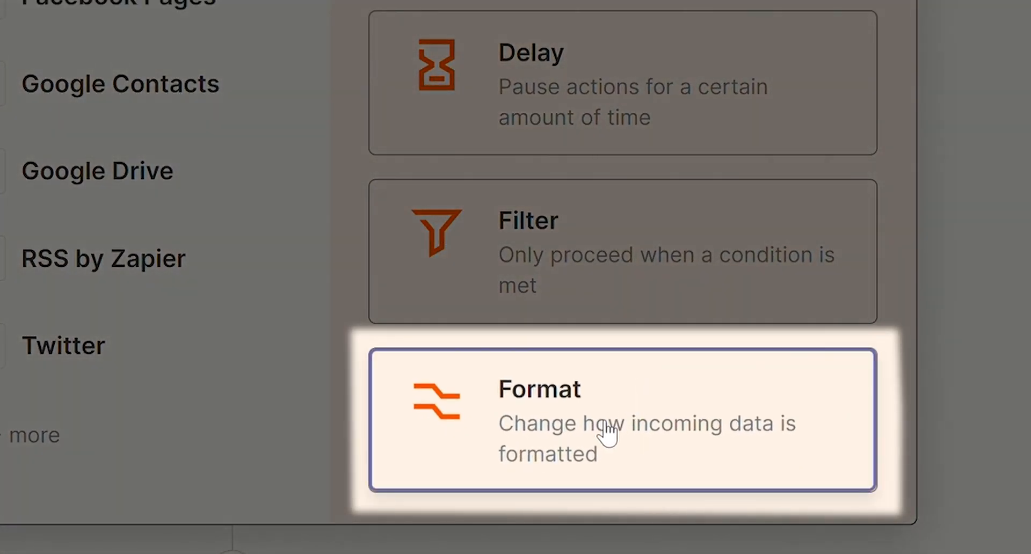
Add a third Formatter step using the Date / Time Format transform.
{"action": "left_click", "coordinate": [618, 418]}
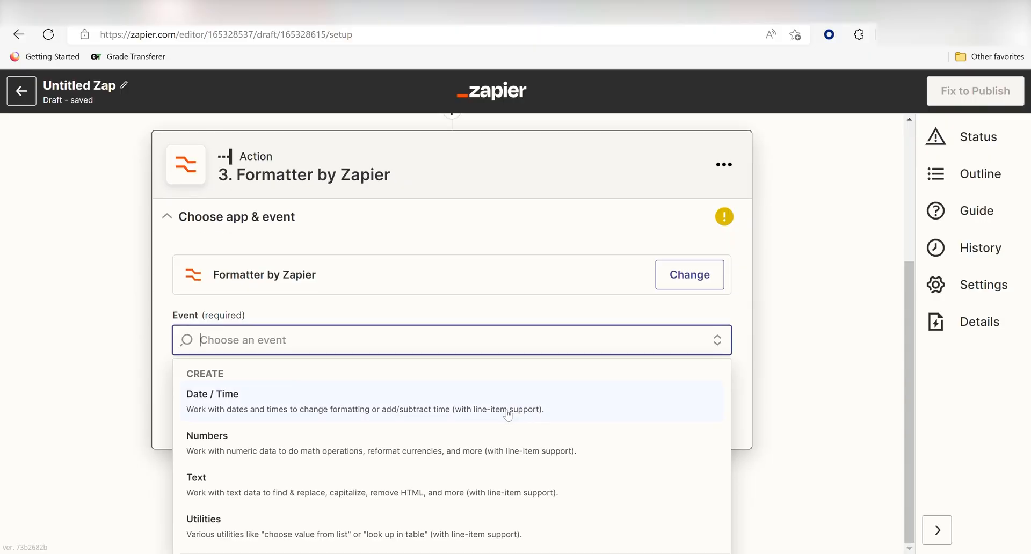
{"action": "left_click", "coordinate": [211, 394]}
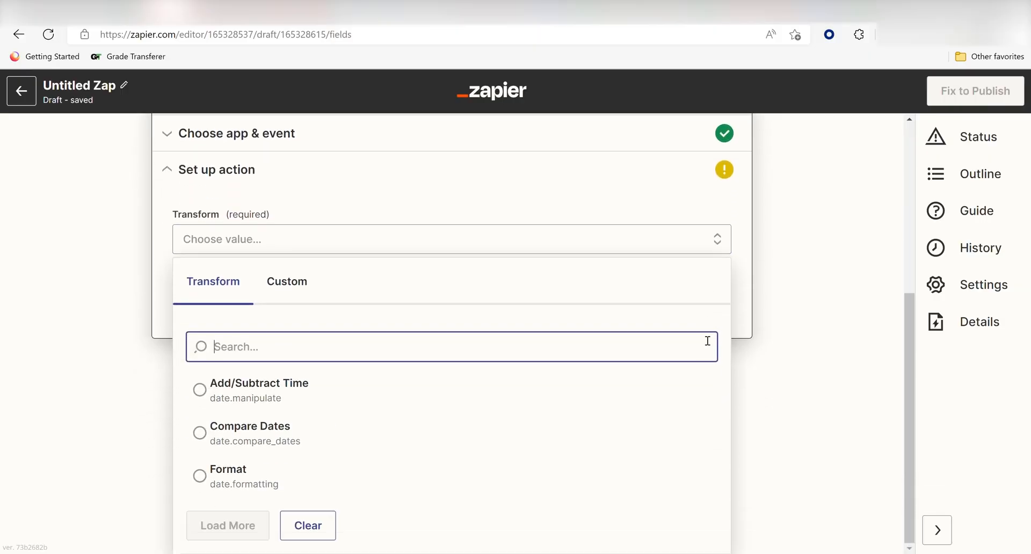
{"action": "left_click", "coordinate": [228, 469]}
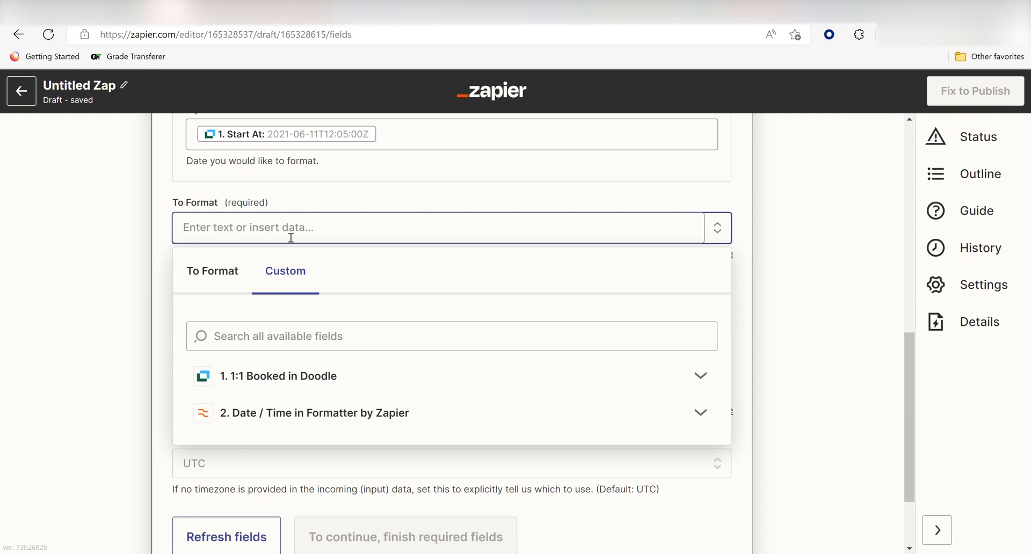
Set the To Format to 'HH:mm a' in US/Eastern and continue.
{"action": "type", "text": "HH"}
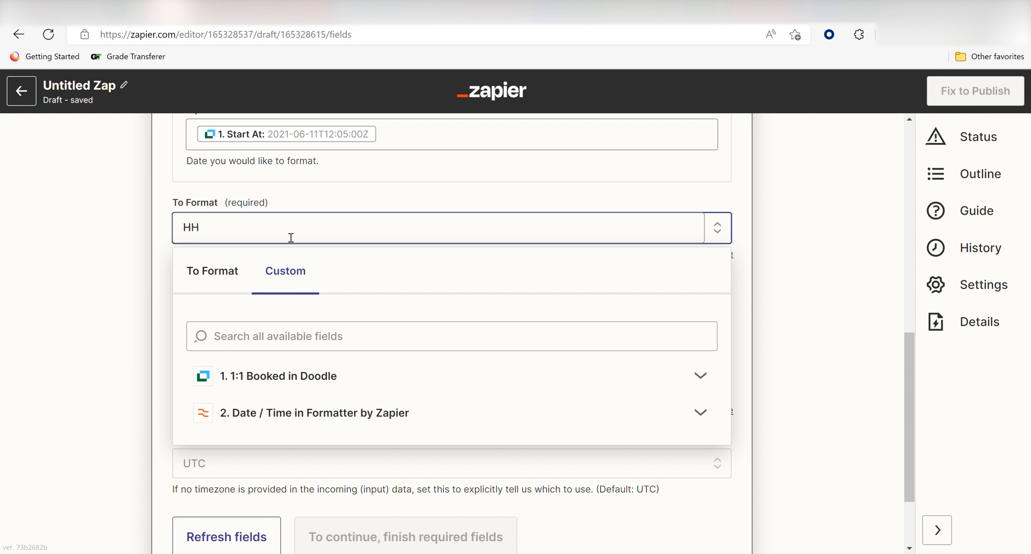
{"action": "type", "text": ":mm"}
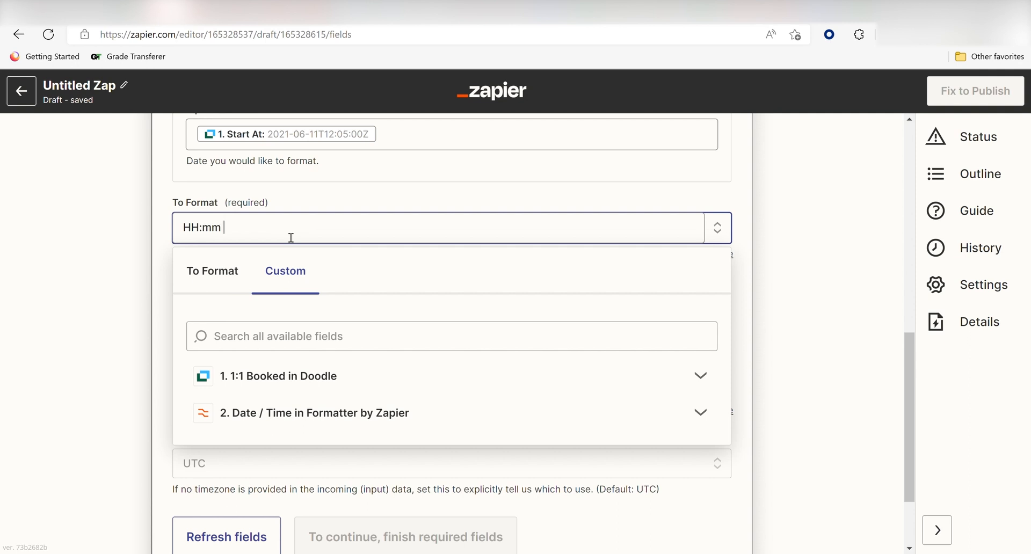
{"action": "type", "text": "a"}
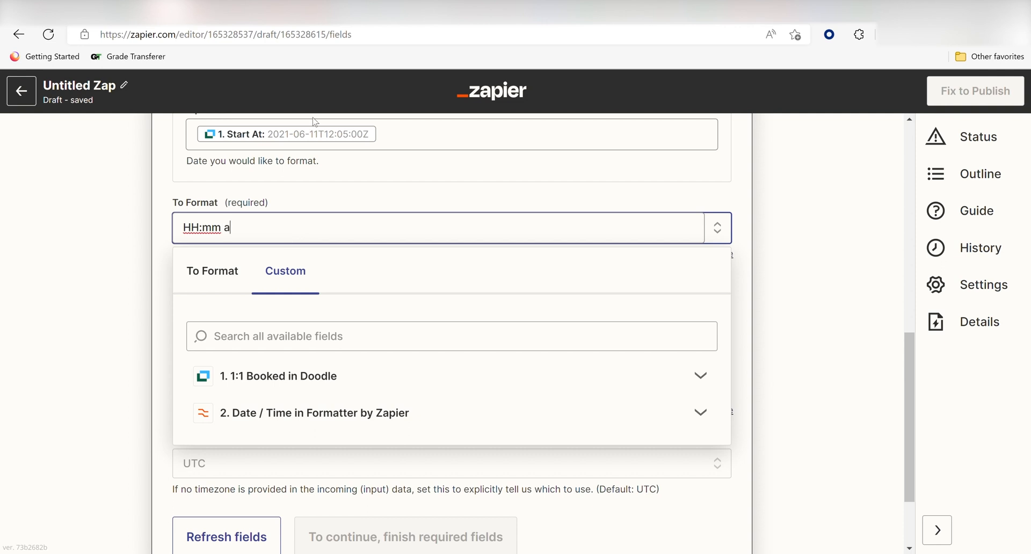
{"action": "mouse_move", "coordinate": [155, 258]}
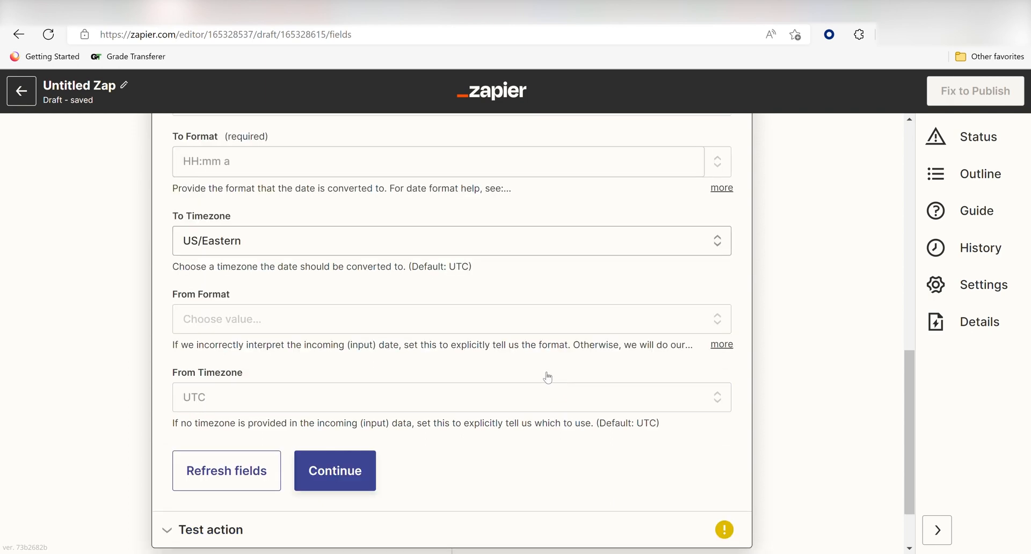
{"action": "left_click", "coordinate": [334, 471]}
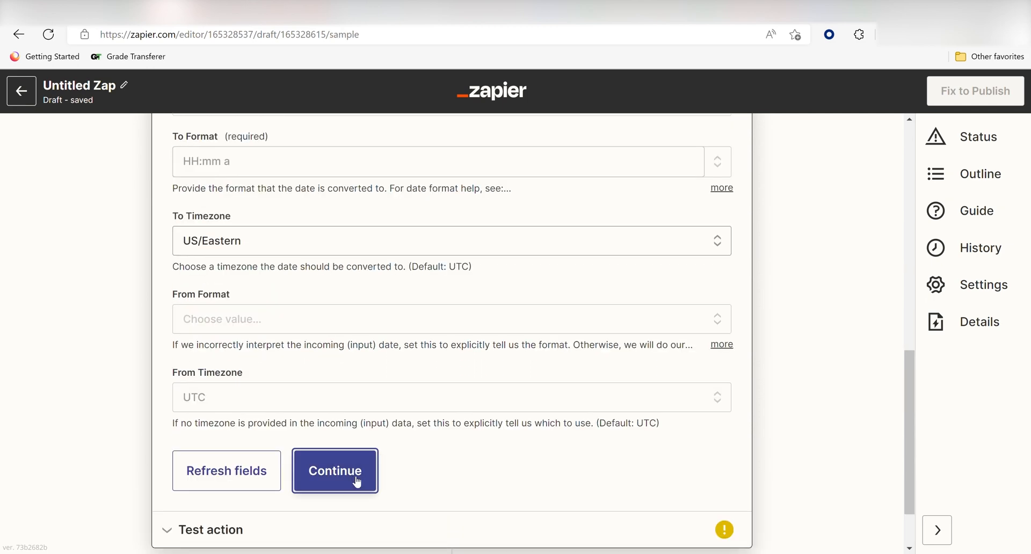
{"action": "left_click", "coordinate": [334, 470]}
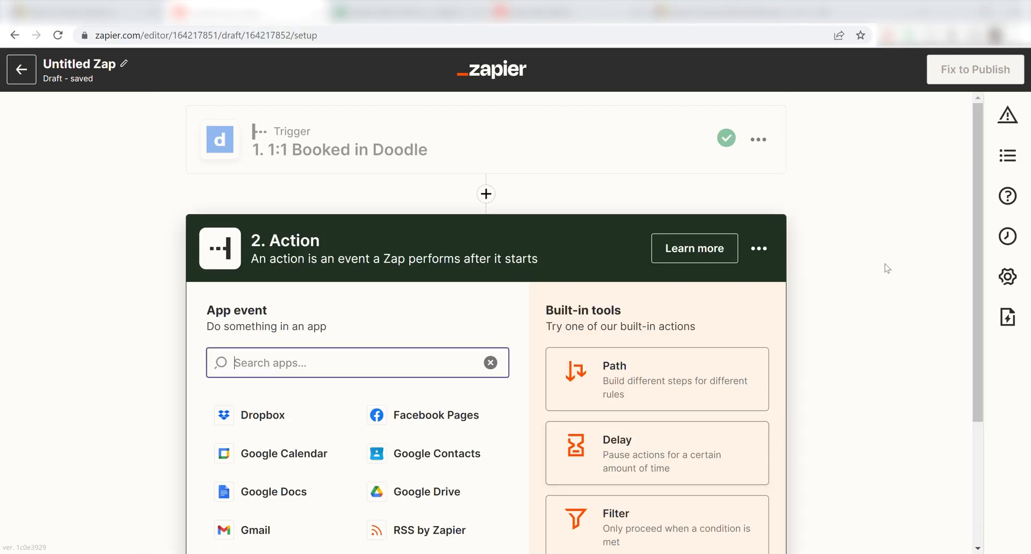
{"action": "mouse_move", "coordinate": [902, 255]}
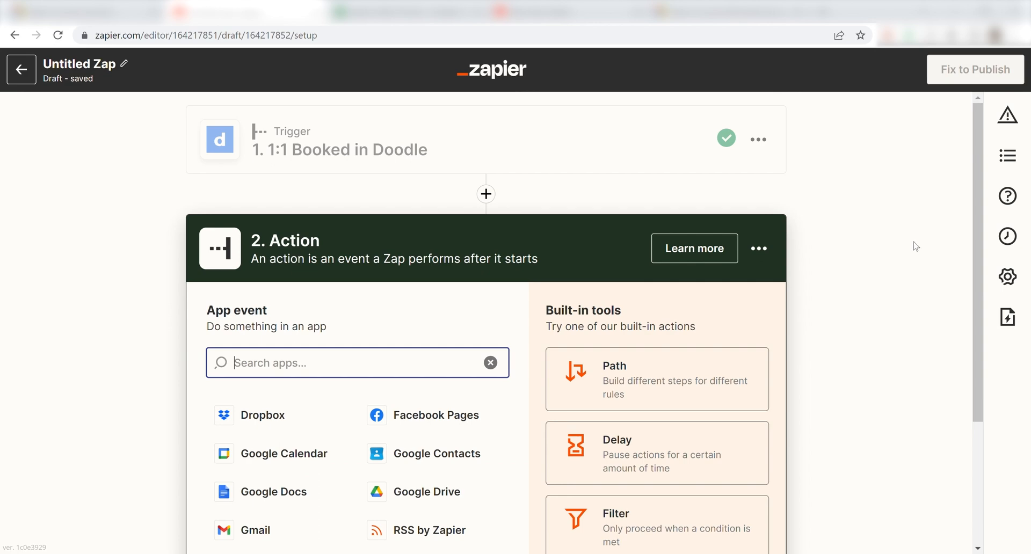
Set the action to Microsoft Excel 'Add Row' and select the connected Excel account.
{"action": "scroll", "scroll_direction": "down", "scroll_amount": 3}
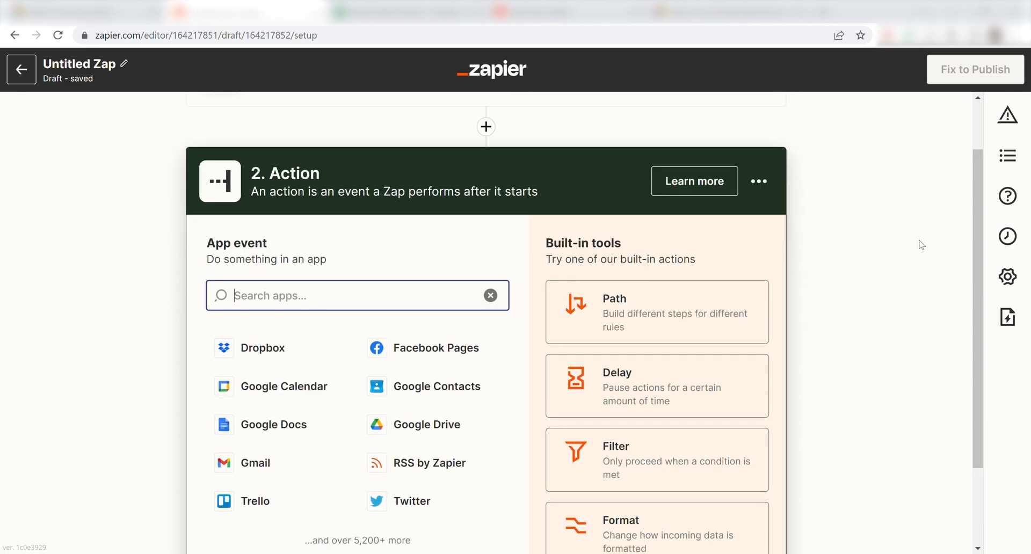
{"action": "type", "text": "ex"}
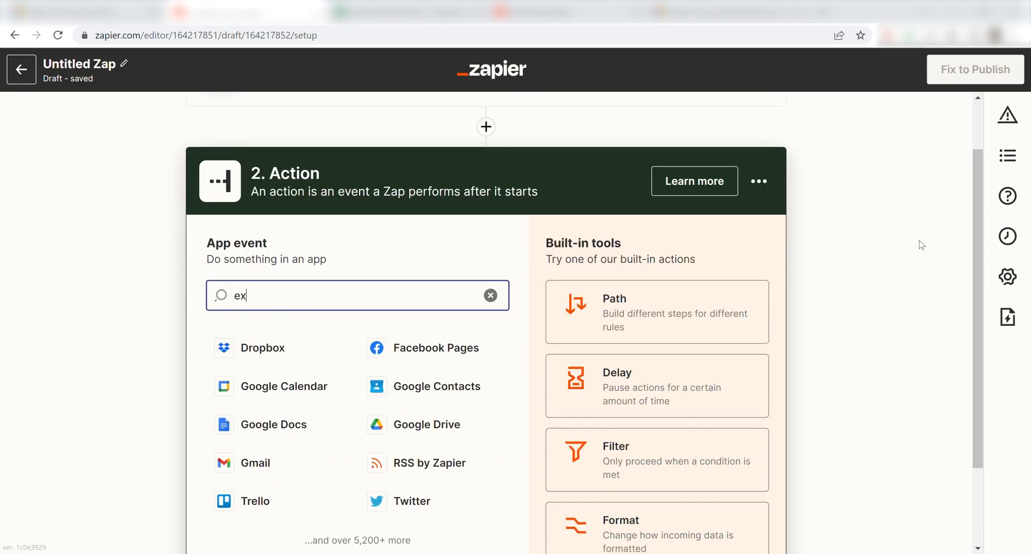
{"action": "type", "text": "cel"}
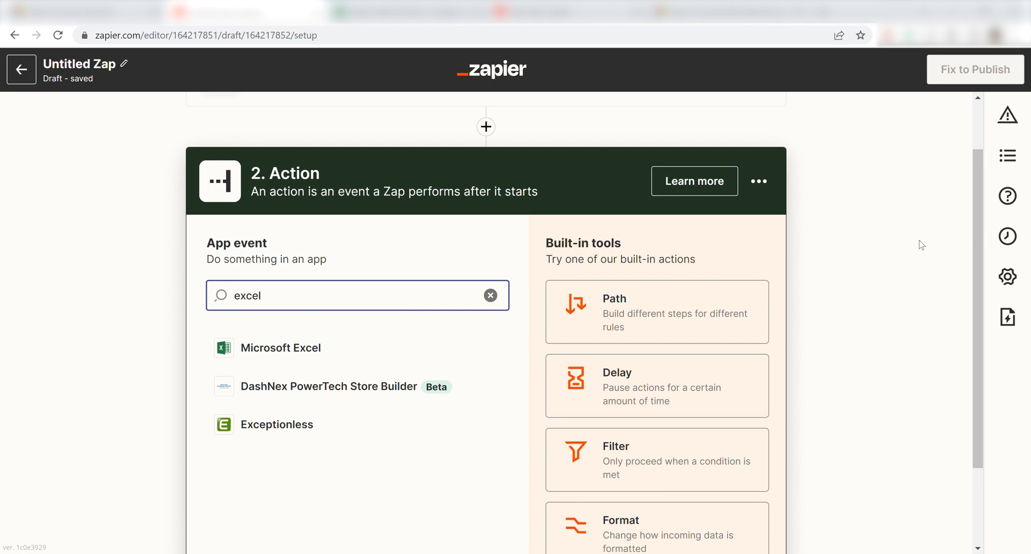
{"action": "left_click", "coordinate": [280, 348]}
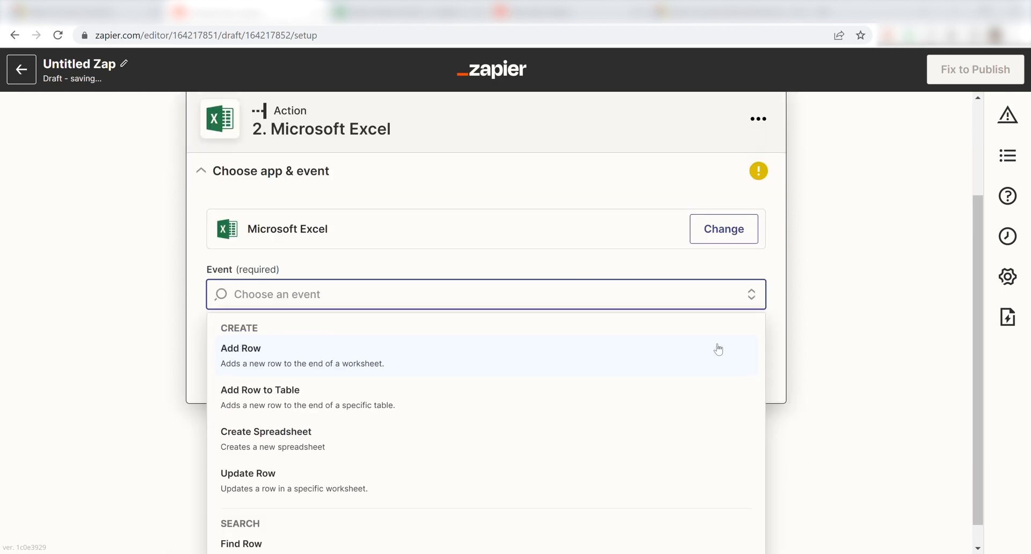
{"action": "left_click", "coordinate": [241, 349]}
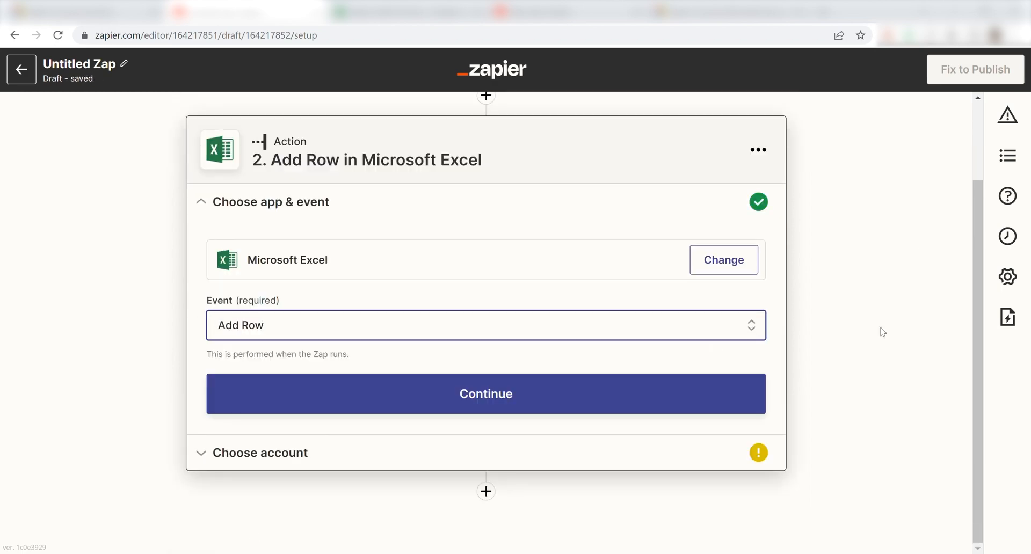
{"action": "left_click", "coordinate": [486, 393]}
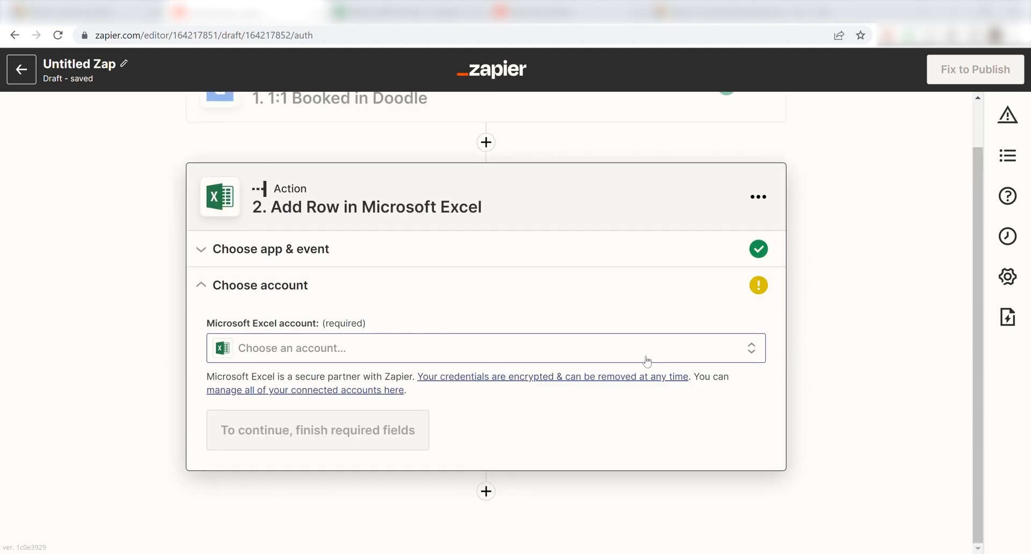
{"action": "left_click", "coordinate": [485, 348]}
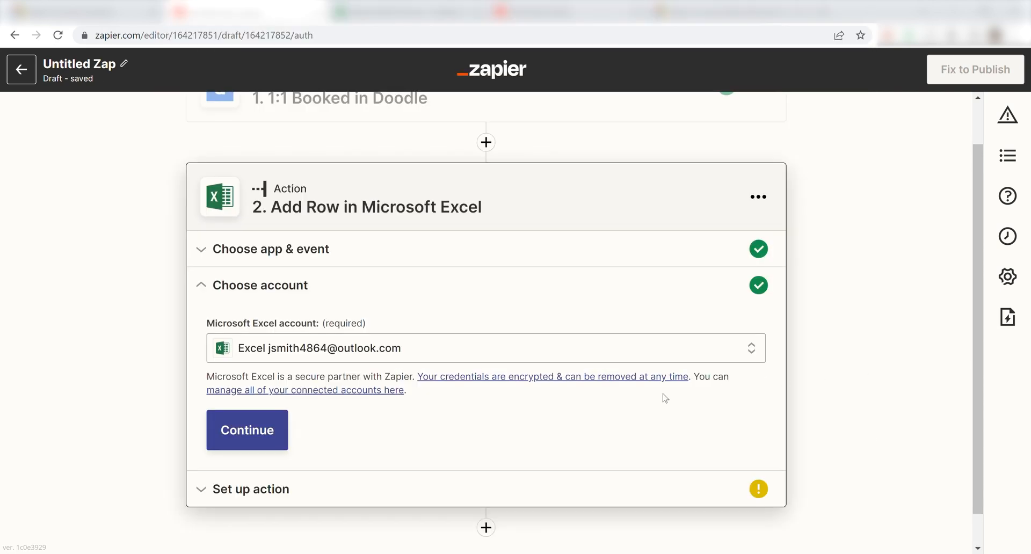
Target the Doodle Meetings.xlsx spreadsheet in the OneDrive root folder, worksheet Sheet1.
{"action": "left_click", "coordinate": [247, 431]}
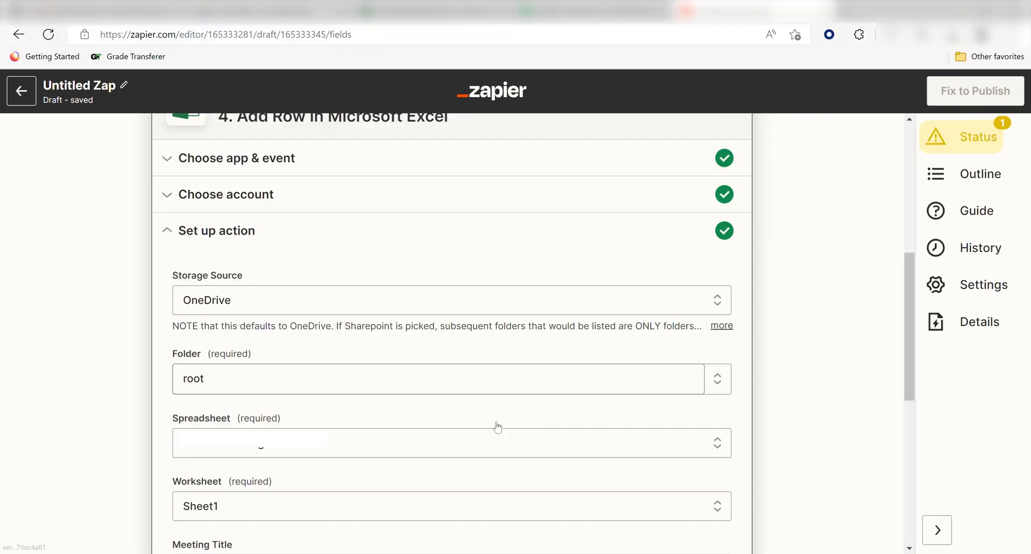
{"action": "left_click", "coordinate": [452, 443]}
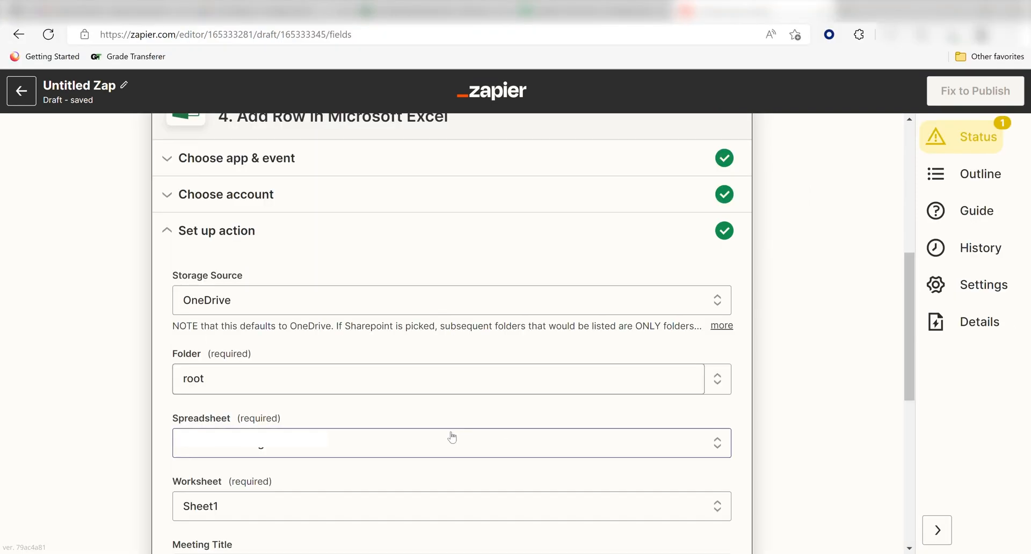
{"action": "mouse_move", "coordinate": [428, 443]}
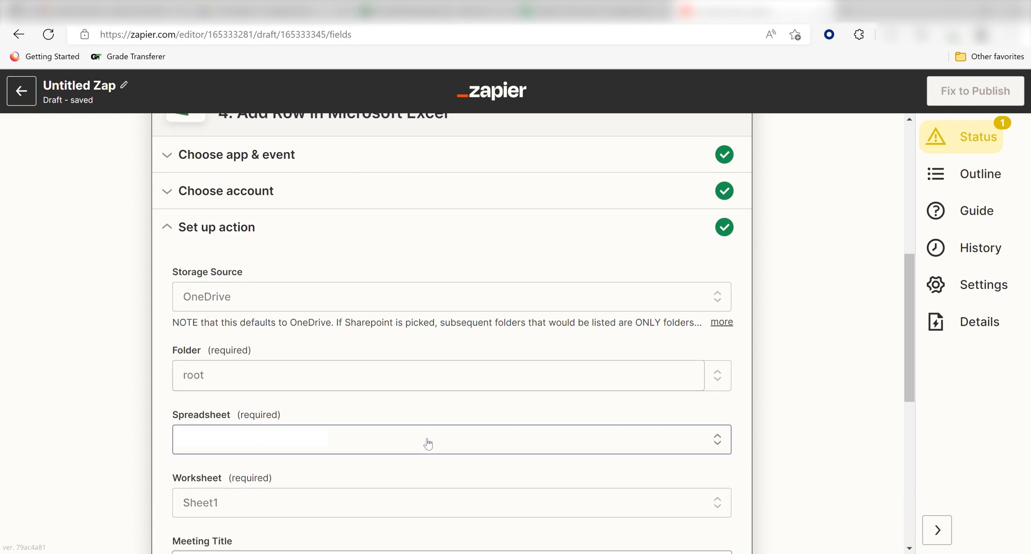
{"action": "left_click", "coordinate": [452, 439]}
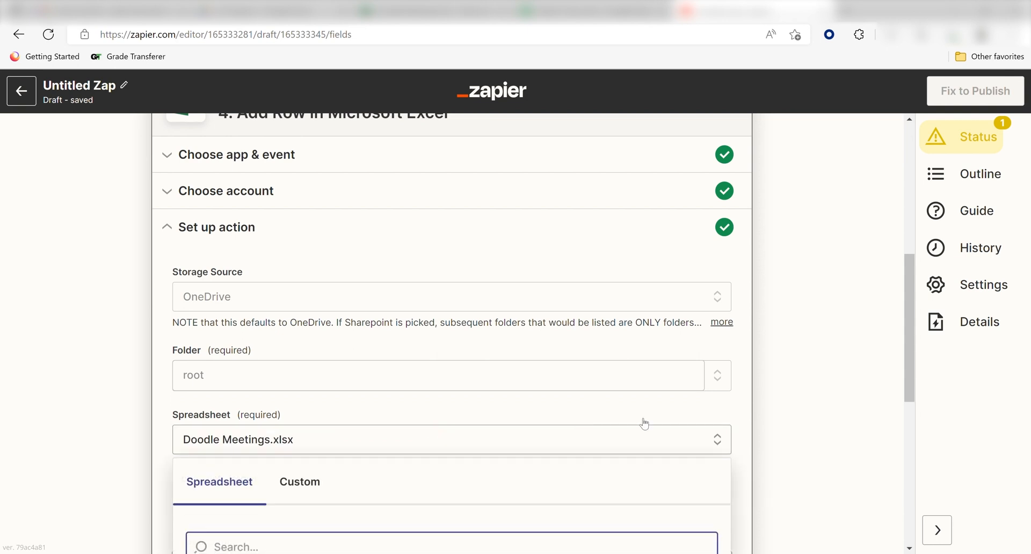
{"action": "scroll", "scroll_direction": "down", "scroll_amount": 3}
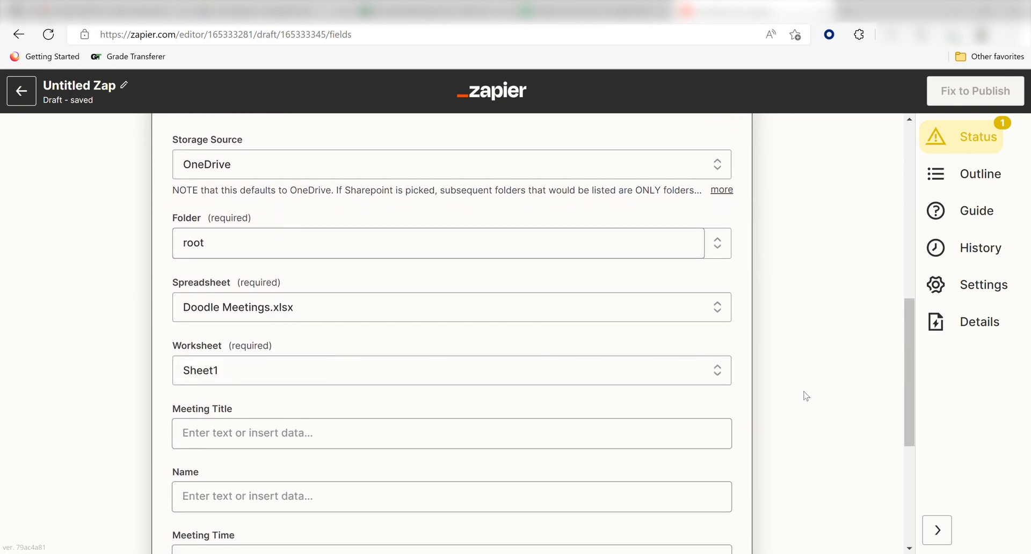
{"action": "scroll", "scroll_direction": "down", "scroll_amount": 3}
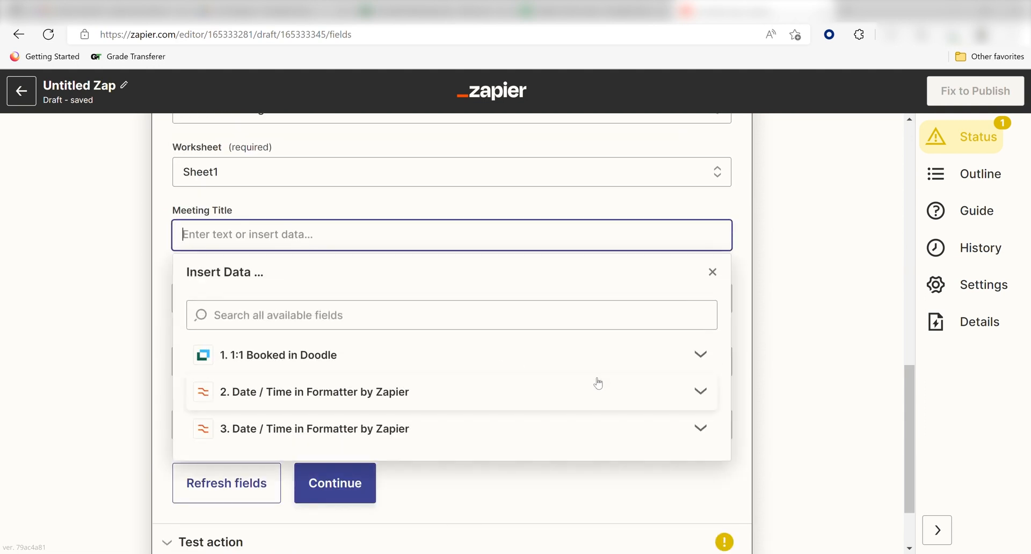
Map Meeting Title, Participant Name, 3. Output time and 2. Output date into the row fields.
{"action": "left_click", "coordinate": [278, 355]}
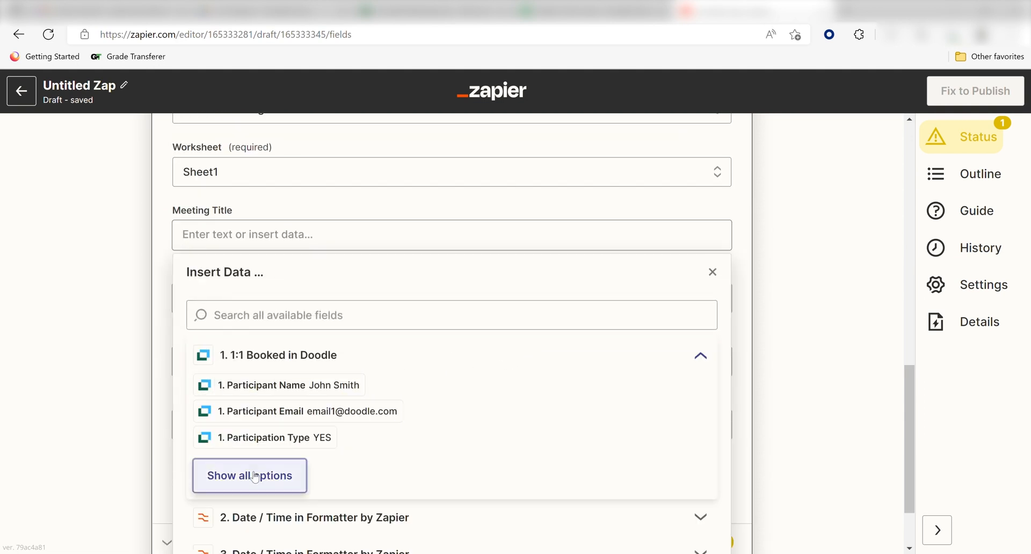
{"action": "left_click", "coordinate": [250, 475]}
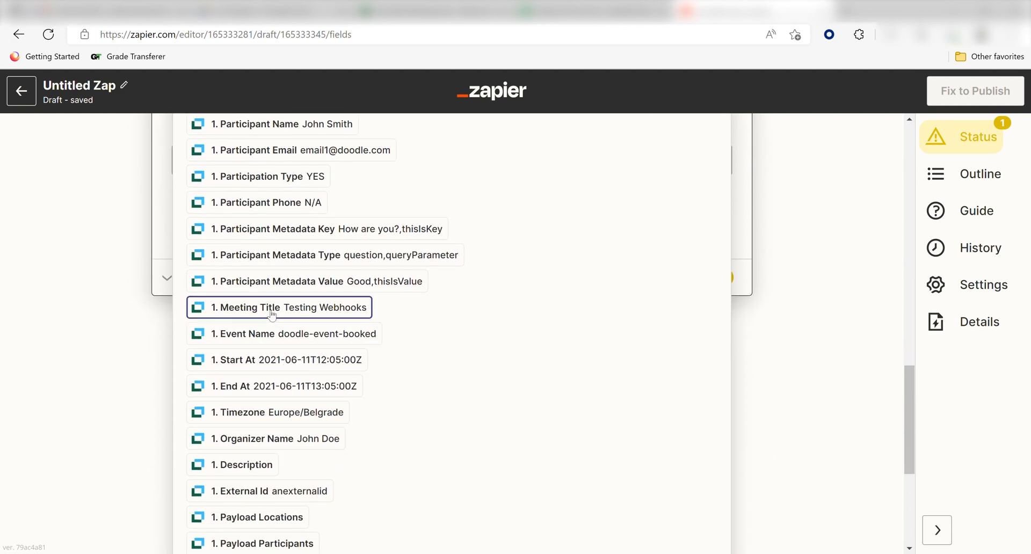
{"action": "left_click", "coordinate": [279, 307]}
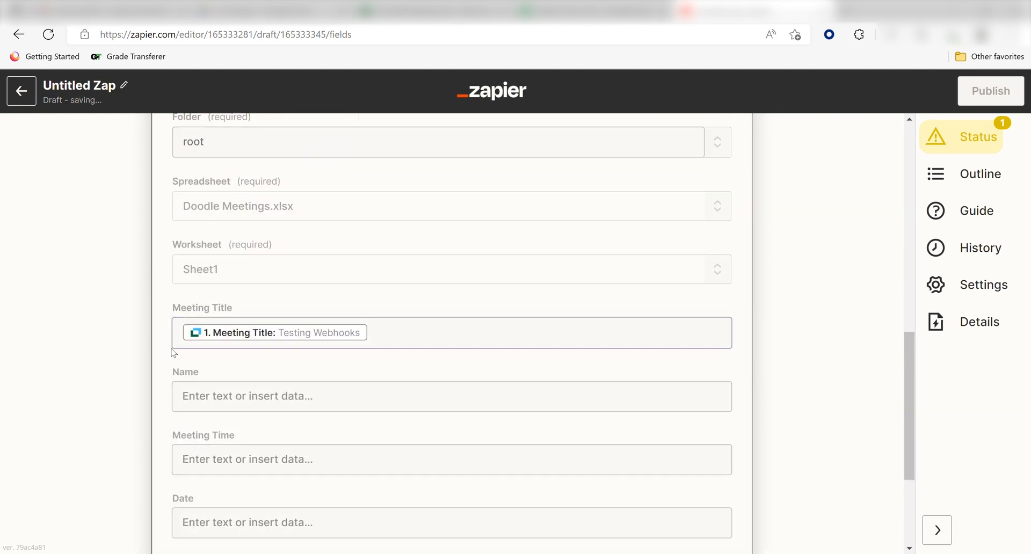
{"action": "left_click", "coordinate": [452, 396]}
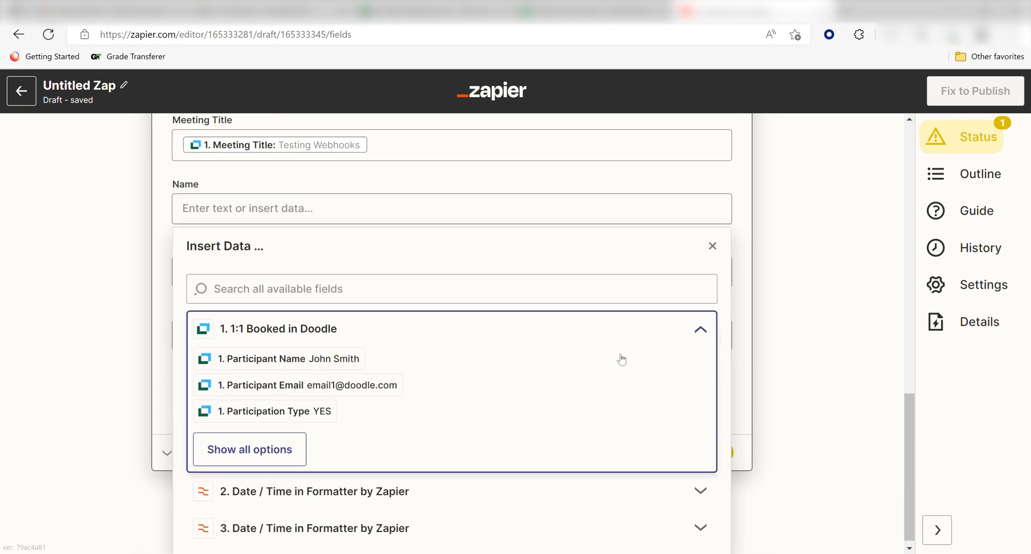
{"action": "left_click", "coordinate": [288, 359]}
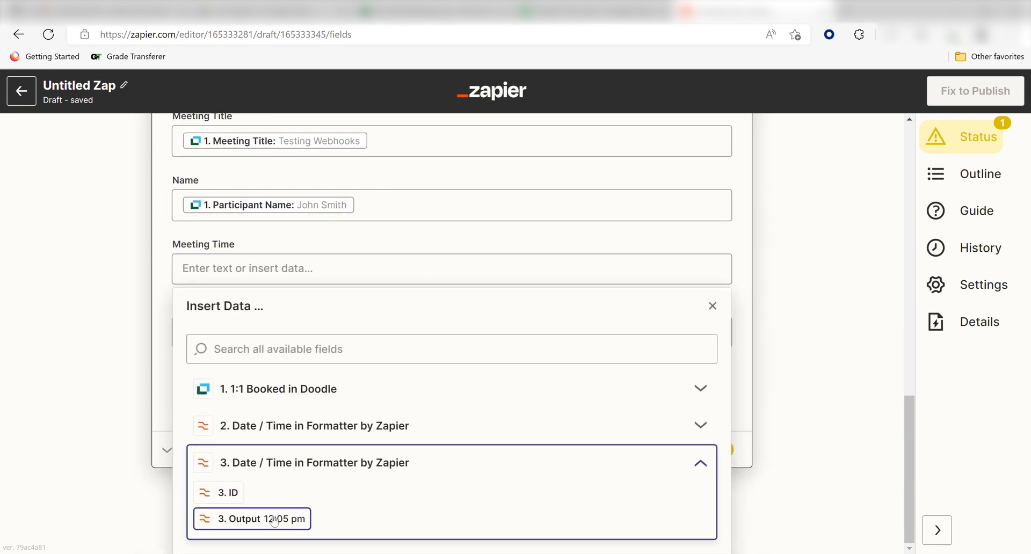
{"action": "left_click", "coordinate": [251, 519]}
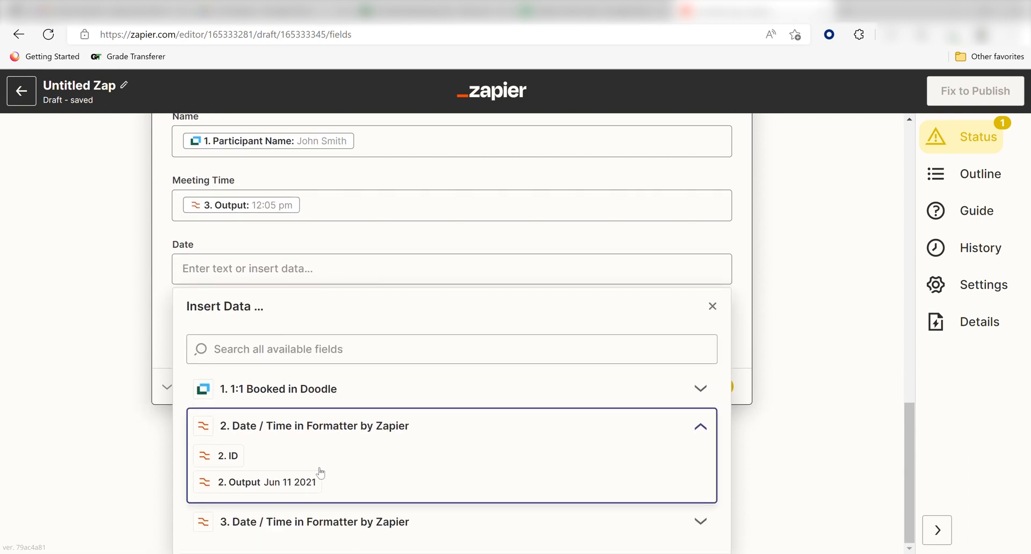
{"action": "left_click", "coordinate": [268, 482]}
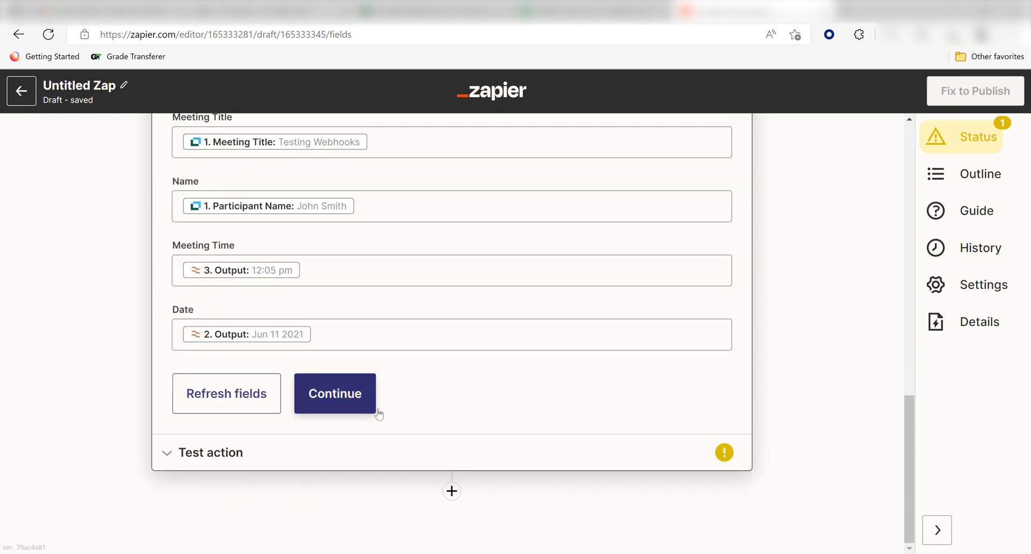
{"action": "left_click", "coordinate": [334, 393]}
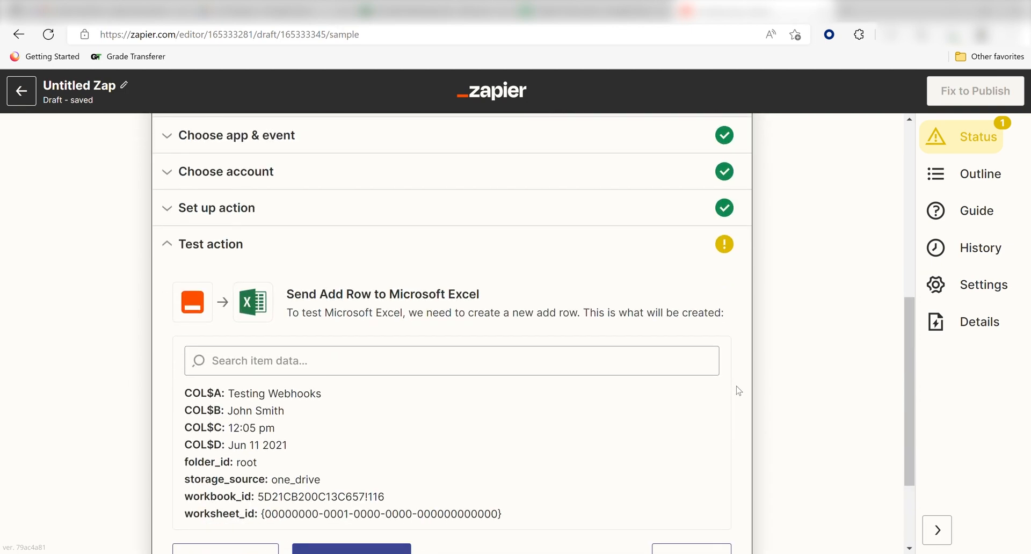
{"action": "scroll", "scroll_direction": "down", "scroll_amount": 3}
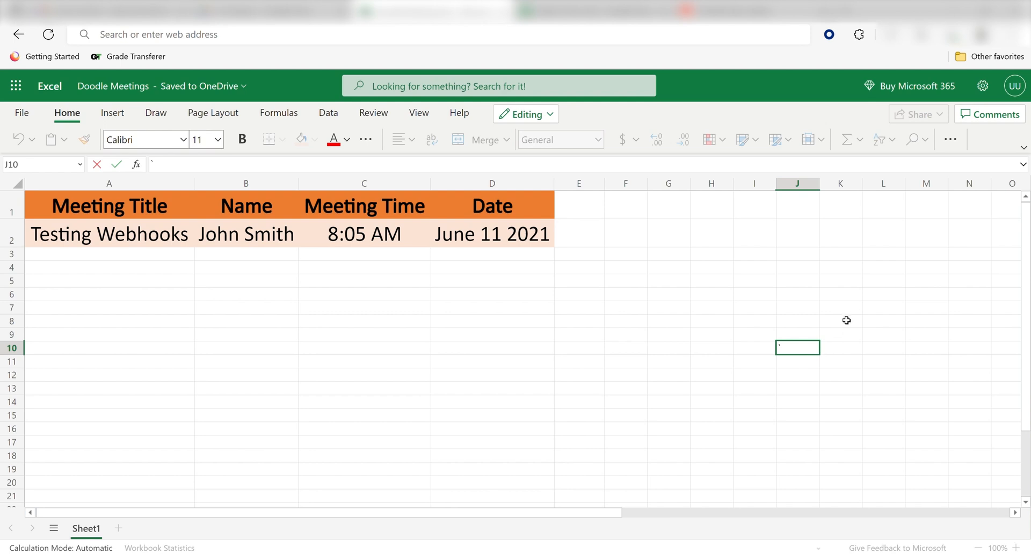
{"action": "mouse_move", "coordinate": [901, 259]}
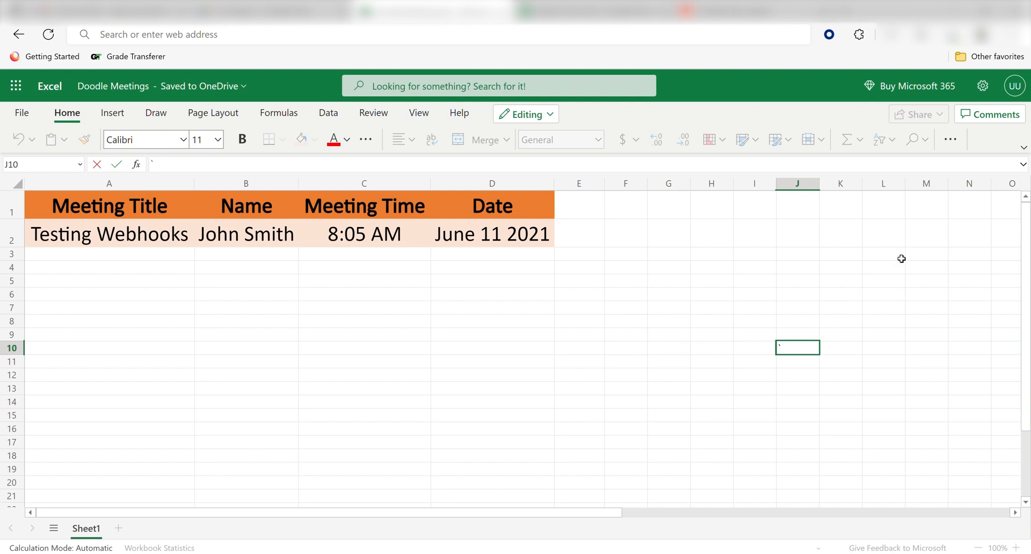
{"action": "mouse_move", "coordinate": [896, 255]}
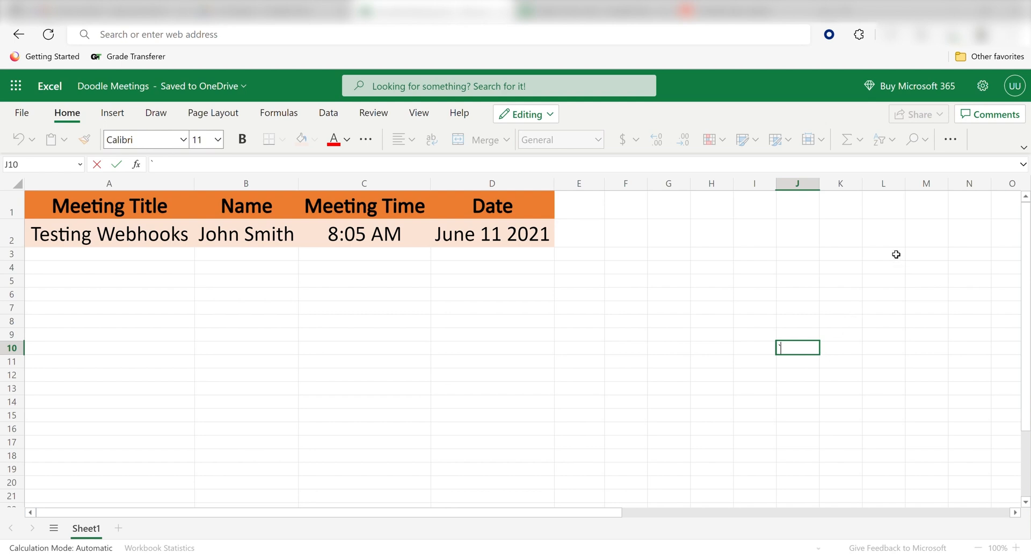